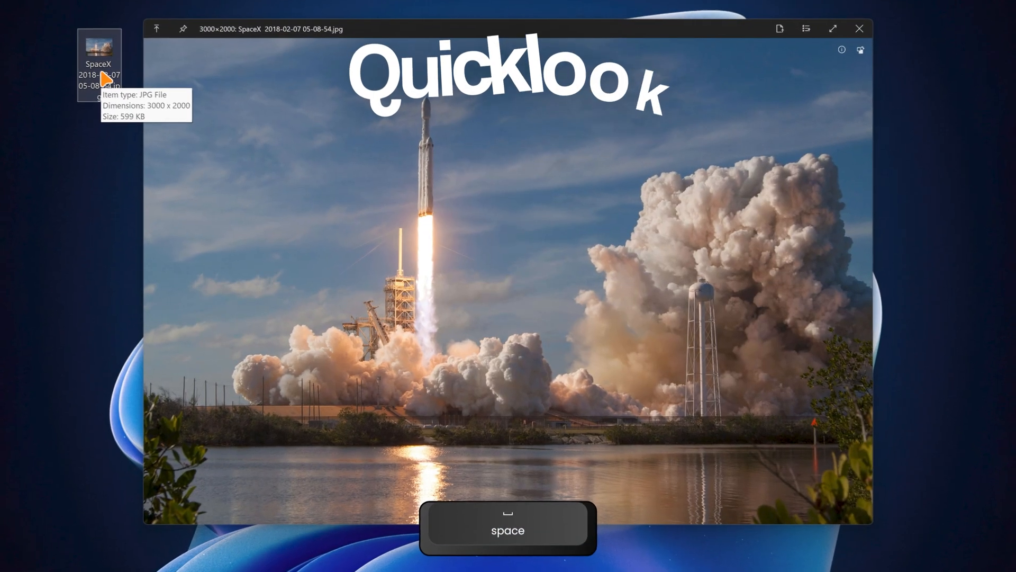
Preview the SpaceX photo with QuickLook, then show UniGetUI's Software Updates list.
key(space)
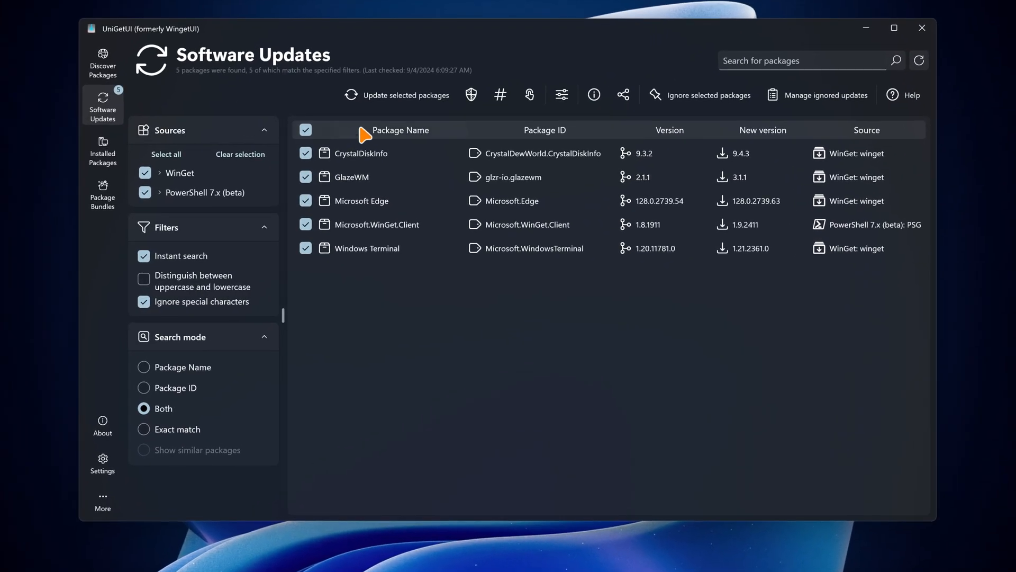
click(397, 94)
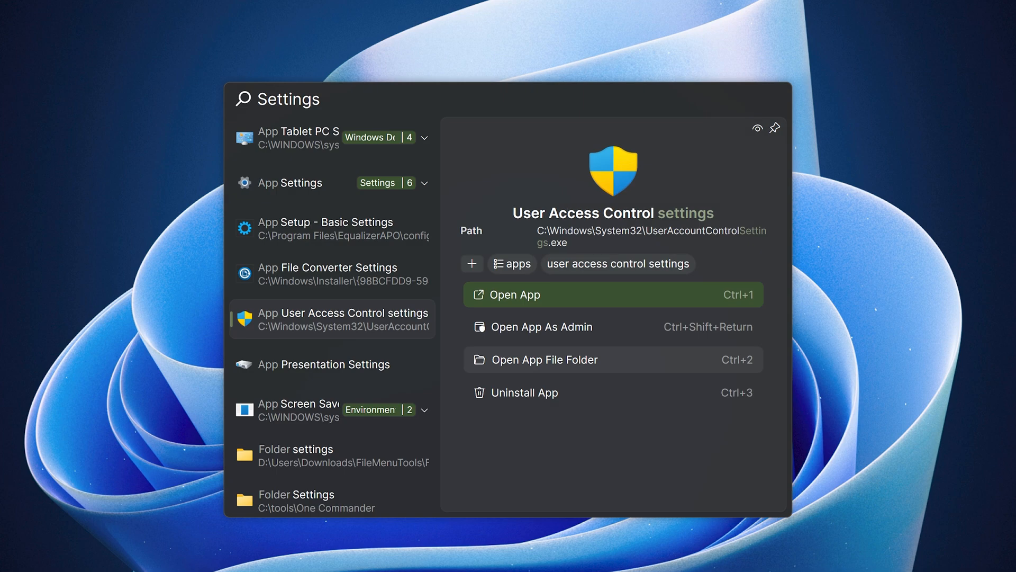
Query Fluent Search for File, Processes, chatgpt and the calculation 5*8.
text(File)
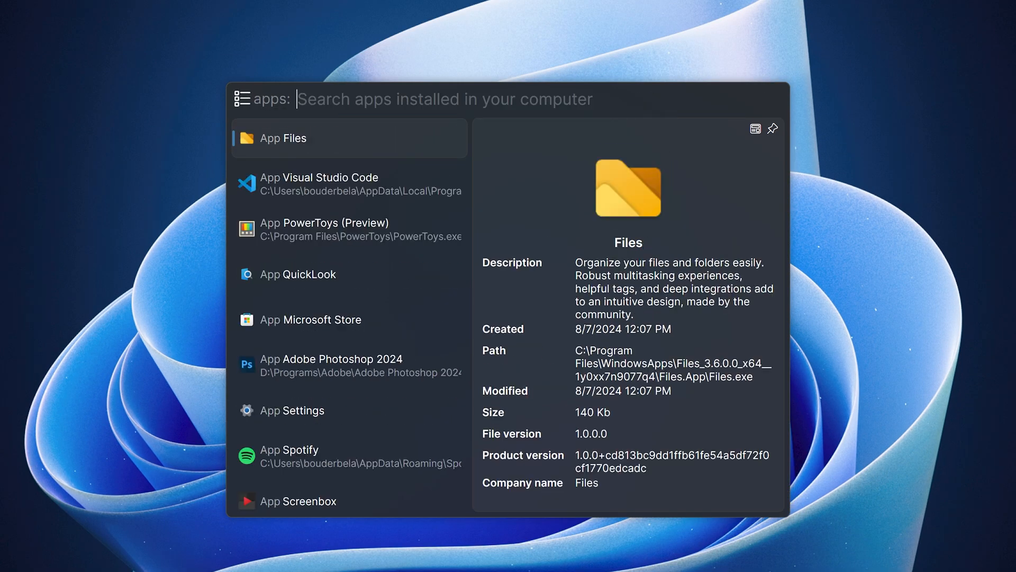
text(Processes)
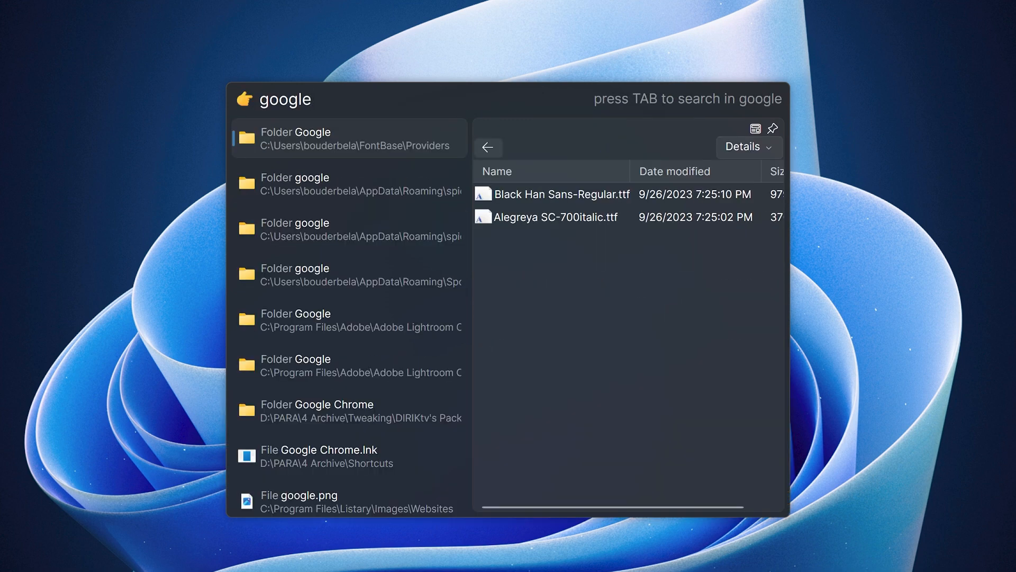
text(chatgpt:)
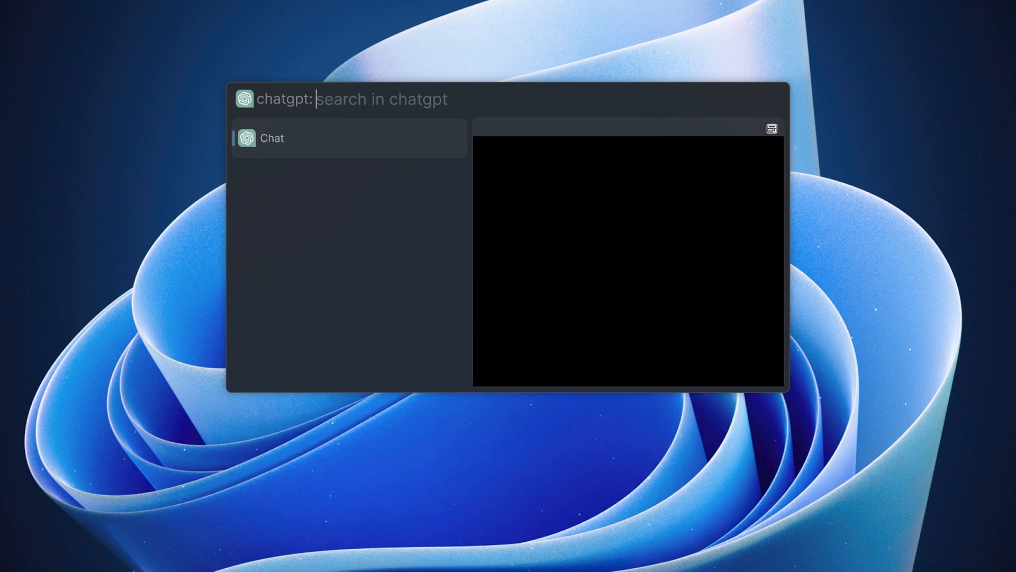
text(calculator: 5*8)
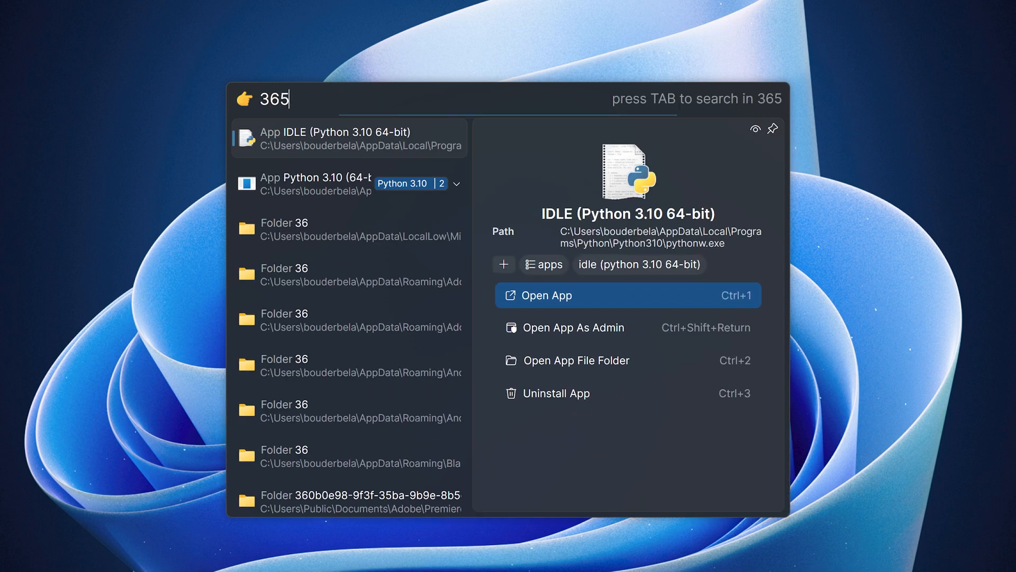
key(tab)
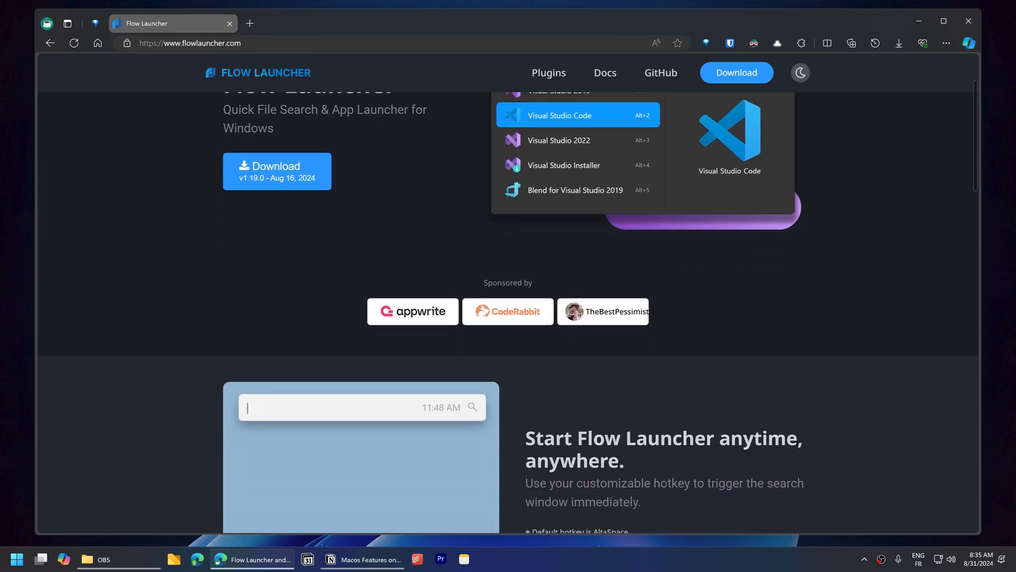
Scroll through the Flow Launcher features and the Listary Install and Launch docs.
scroll(down, 3)
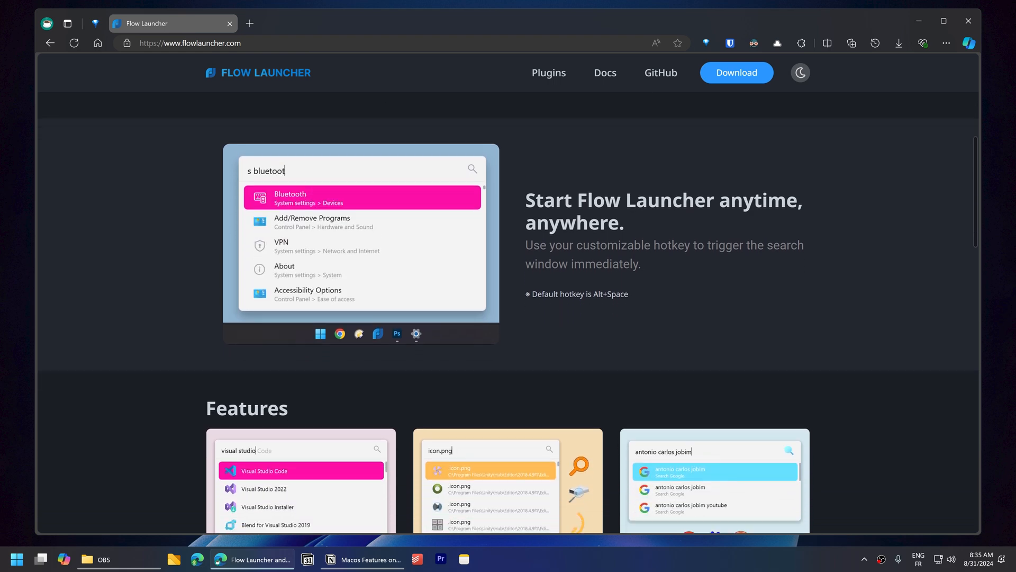
scroll(down, 3)
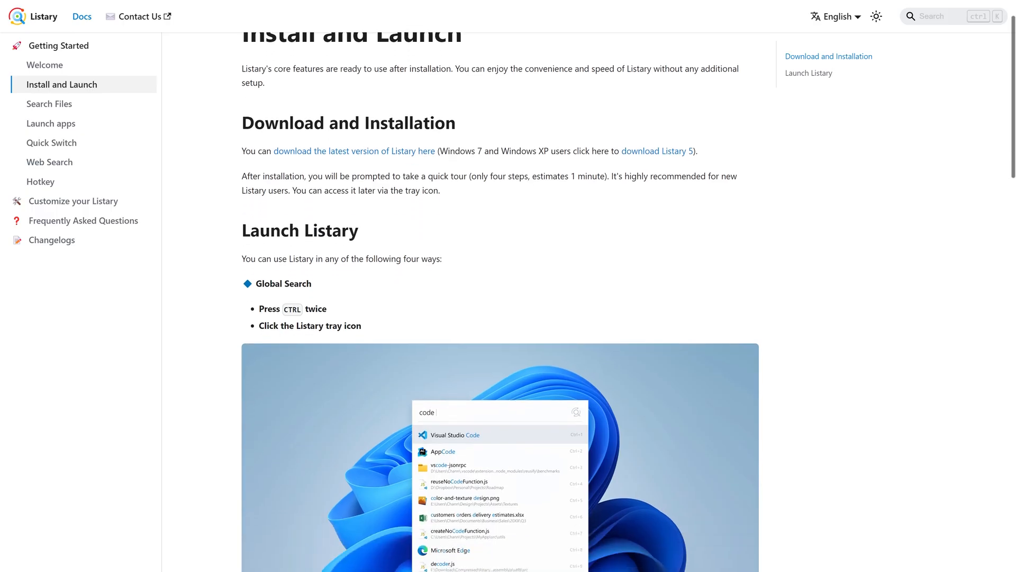
scroll(down, 3)
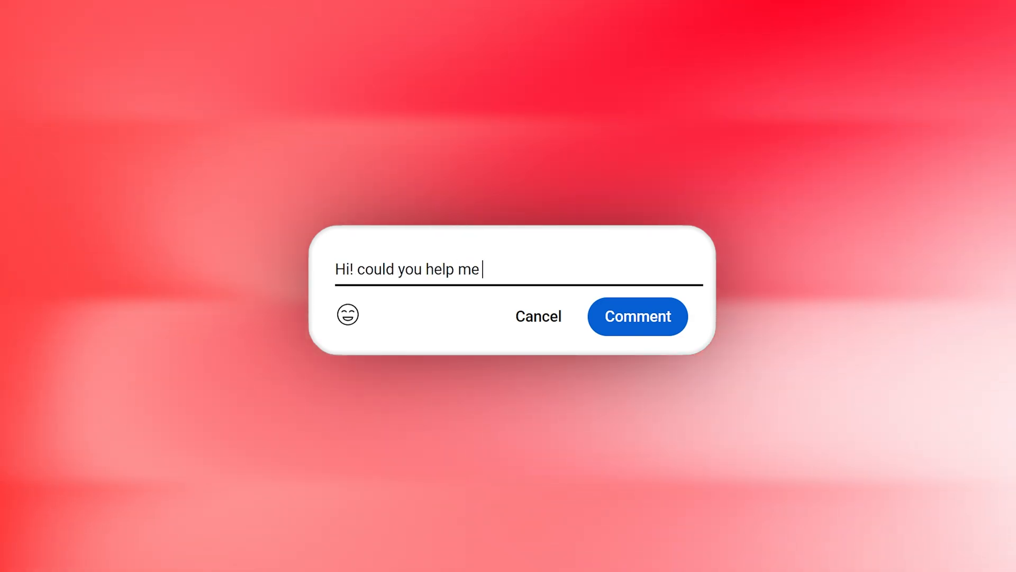
Complete the comment with "set up files on my computer?".
text(set up files on my computer?)
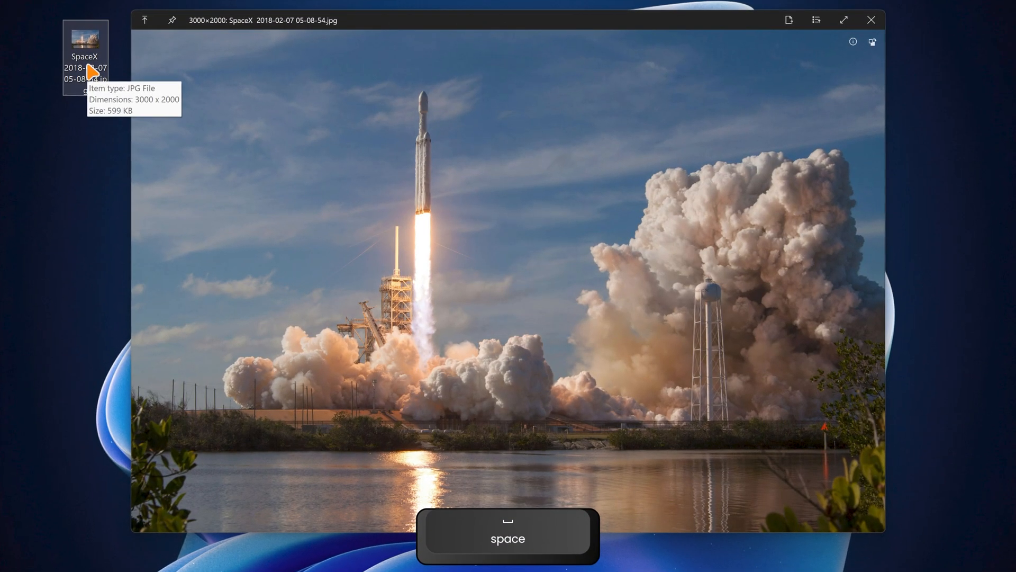
key(pageup)
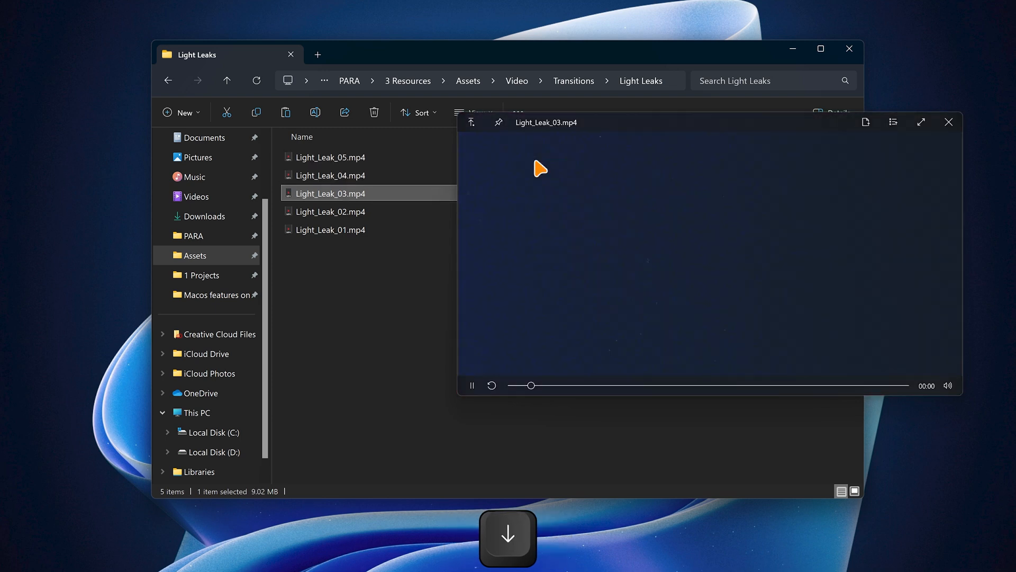
key(ctrl+shift+n)
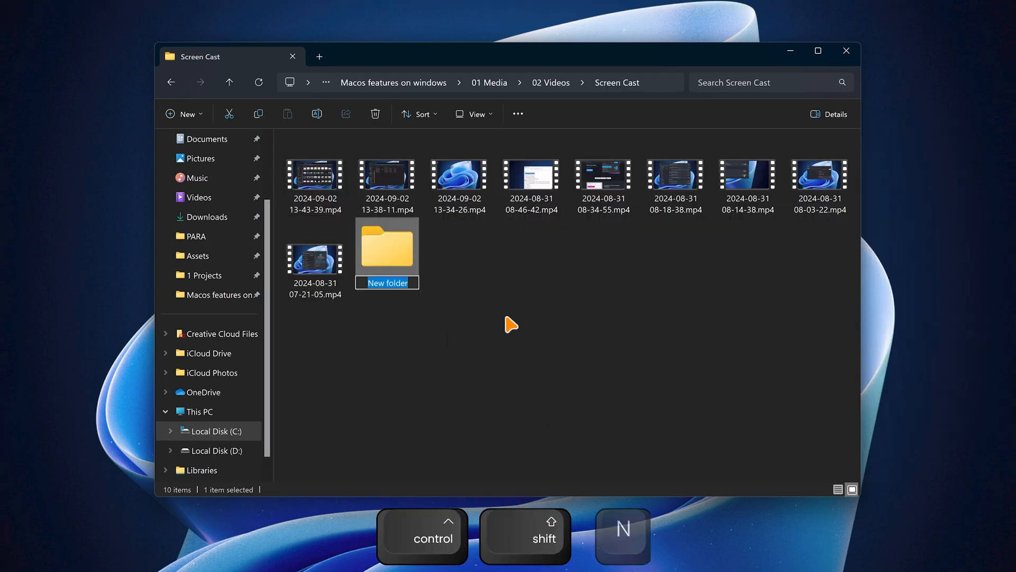
text(Fluent Search)
key(enter)
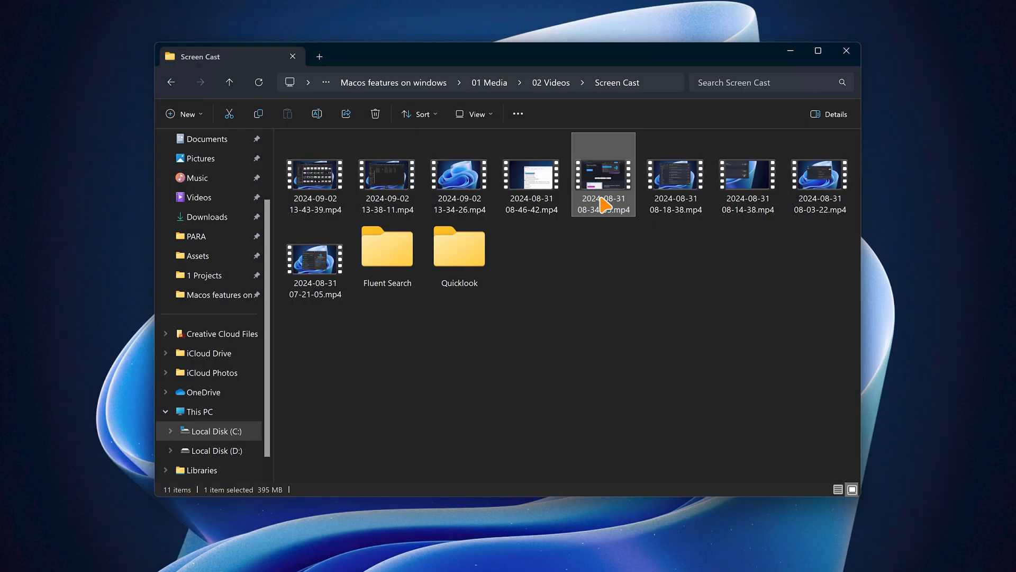
double_click(458, 173)
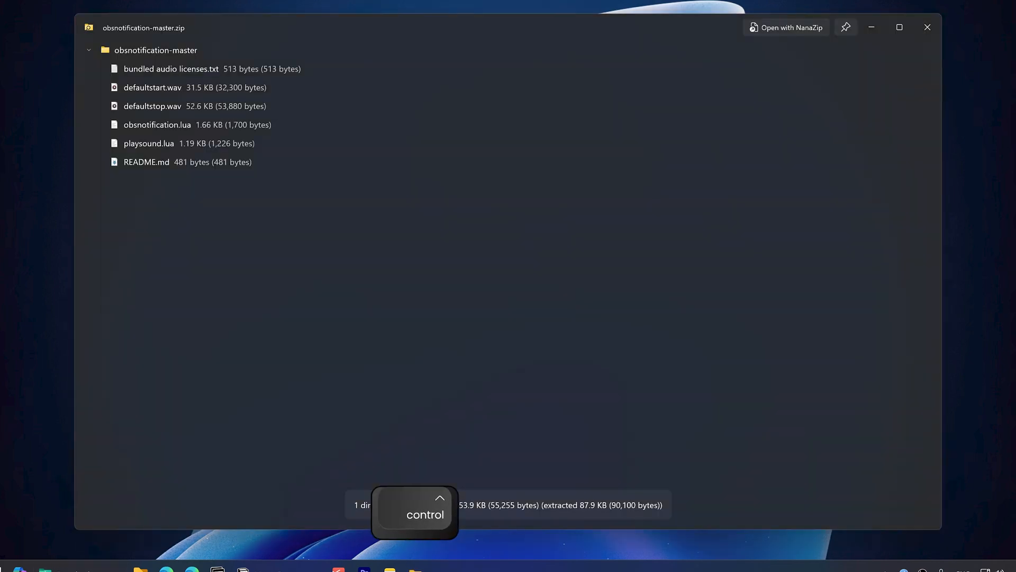
key(space)
text(ph)
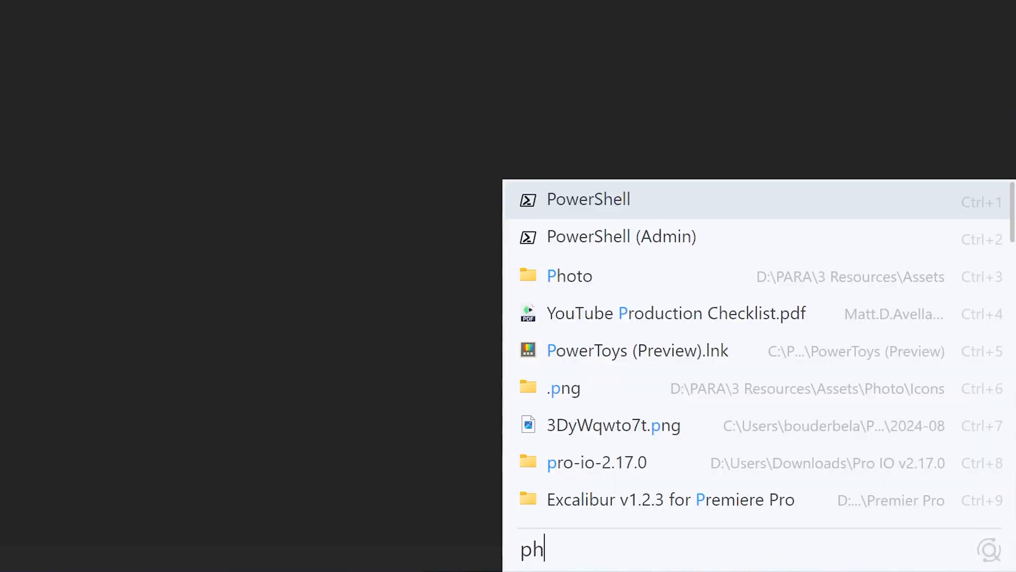
Search Listary for "distorted grids", enter the Textures folder and filter it by "paper".
key(enter)
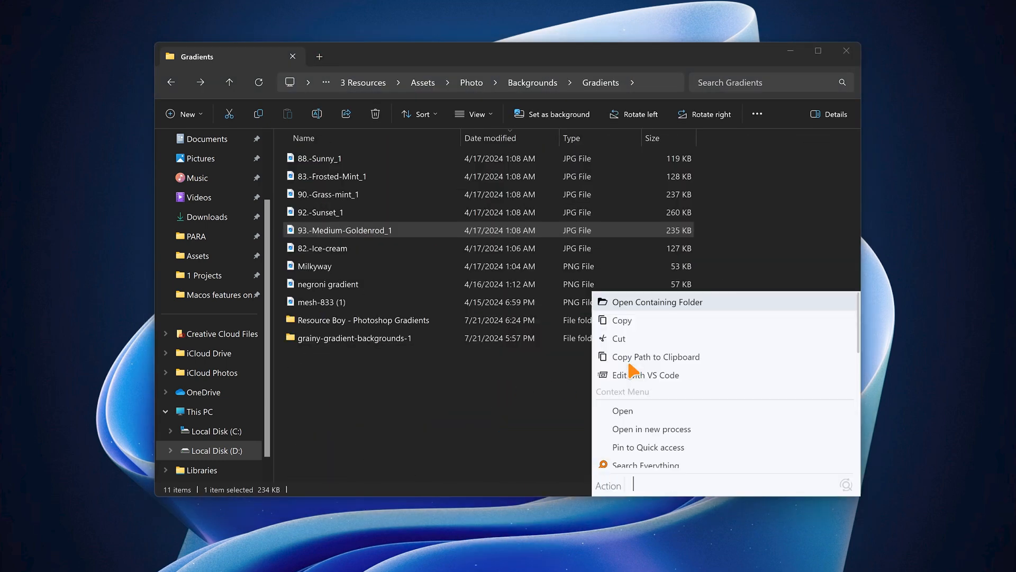
text(distorted grids)
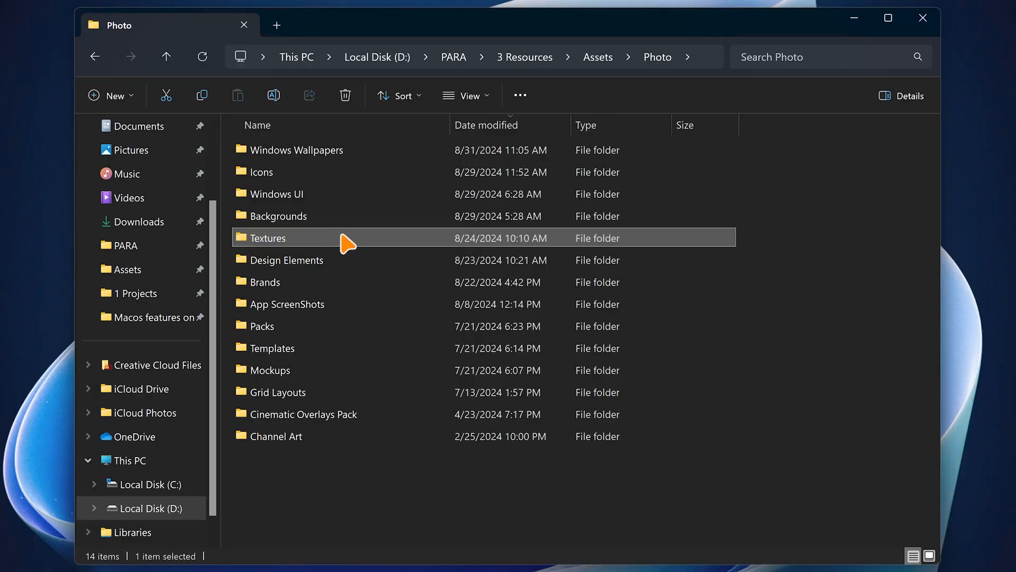
double_click(267, 237)
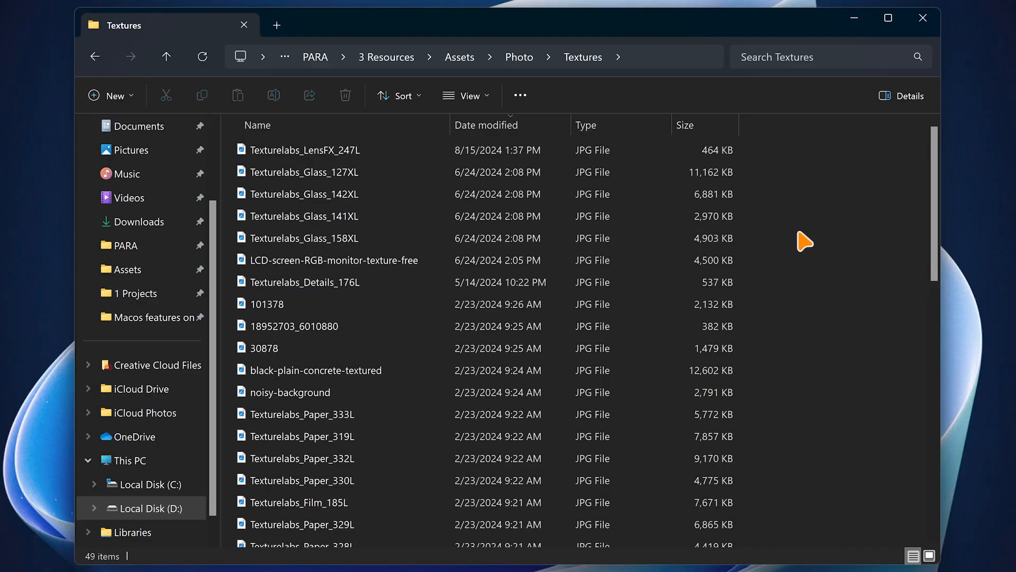
text(paper)
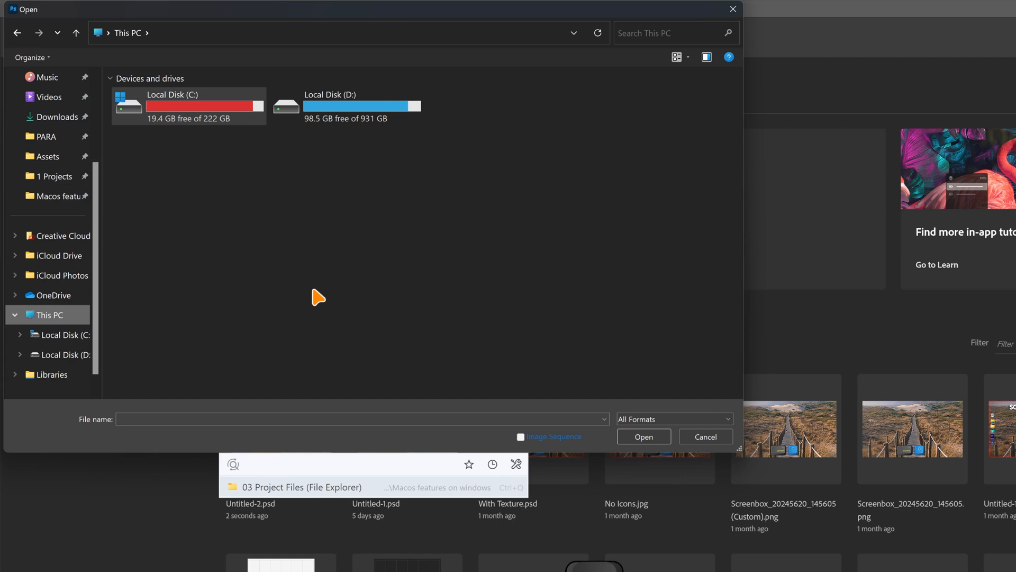
mouse_move(341, 429)
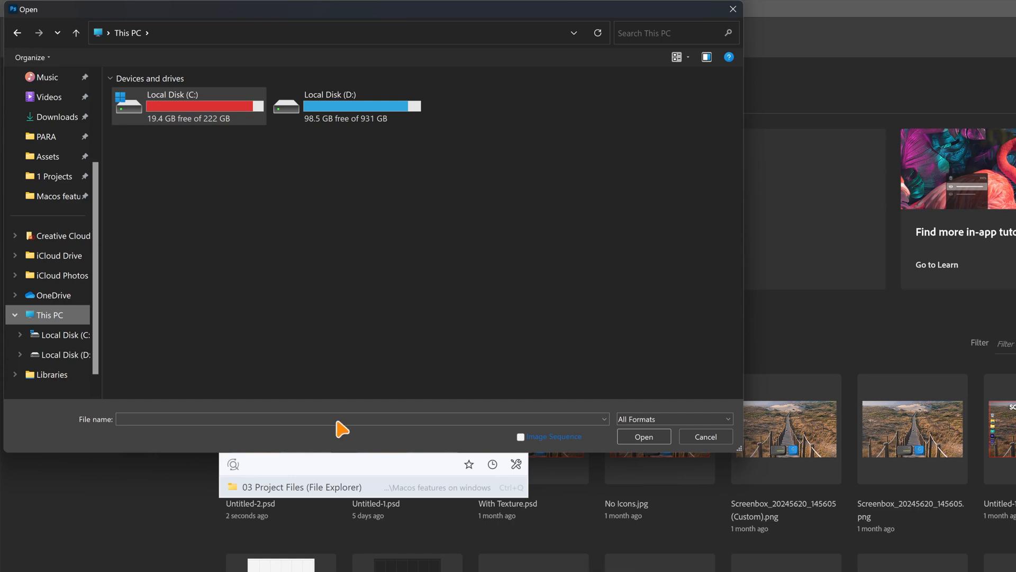
Use Listary's Quick Switch entry to jump the Open dialog to 03 Project Files.
click(301, 487)
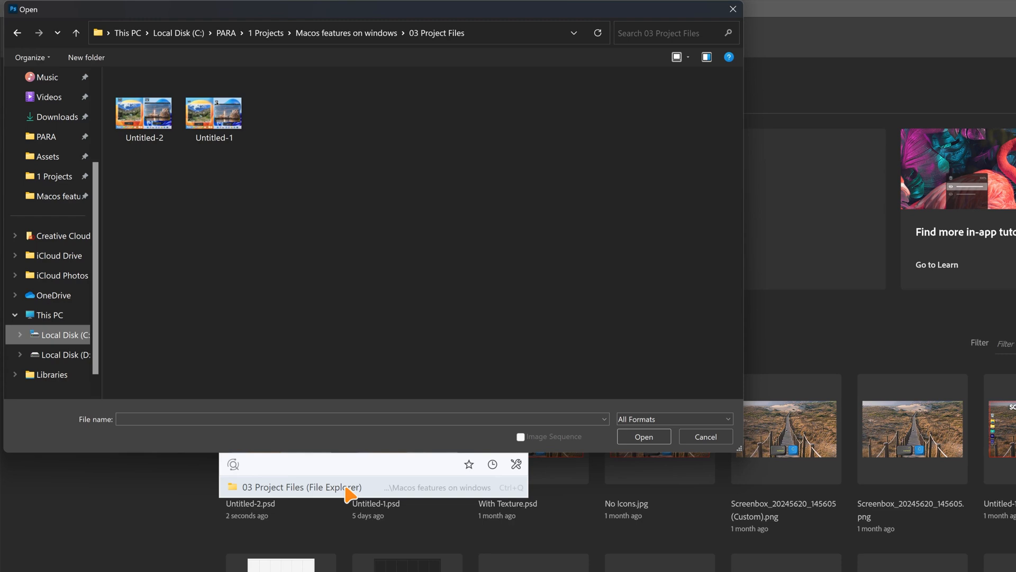
click(49, 314)
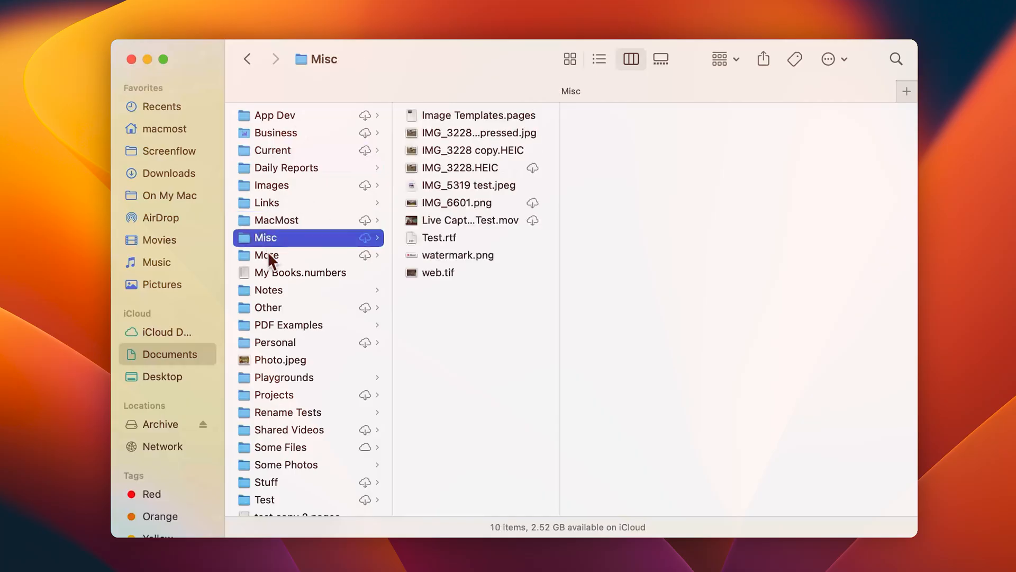
Browse the After Effects plug-in columns into the Effects folder.
click(289, 324)
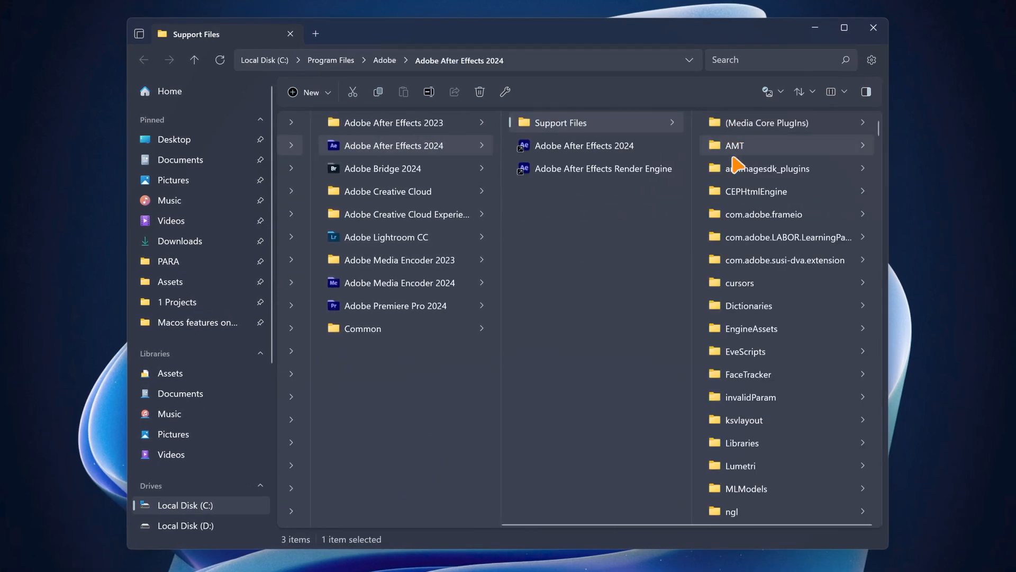
scroll(down, 3)
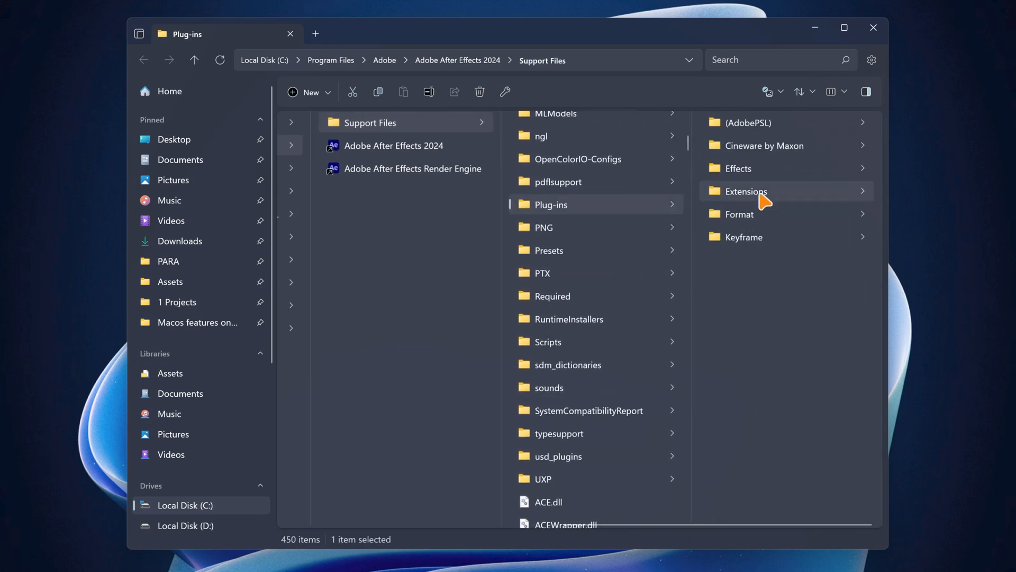
click(738, 167)
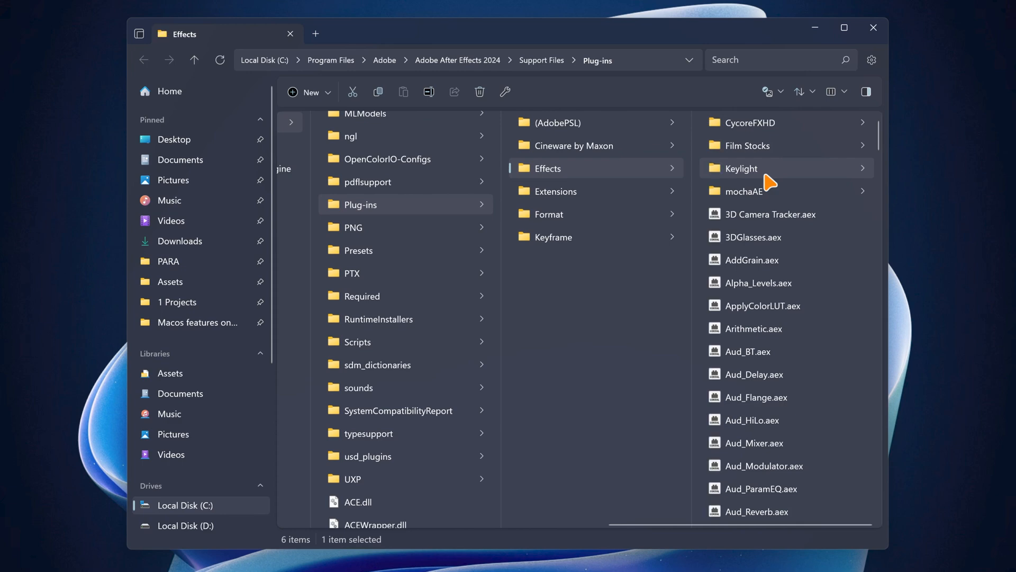
click(170, 281)
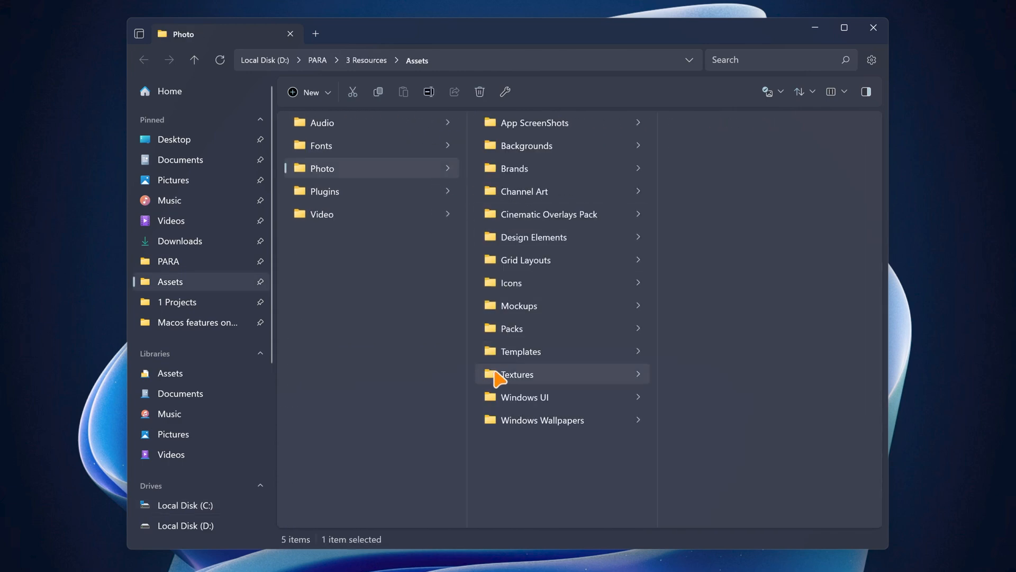
Open the Backgrounds folder under Assets\Photo as thumbnails, then return to Assets.
click(527, 145)
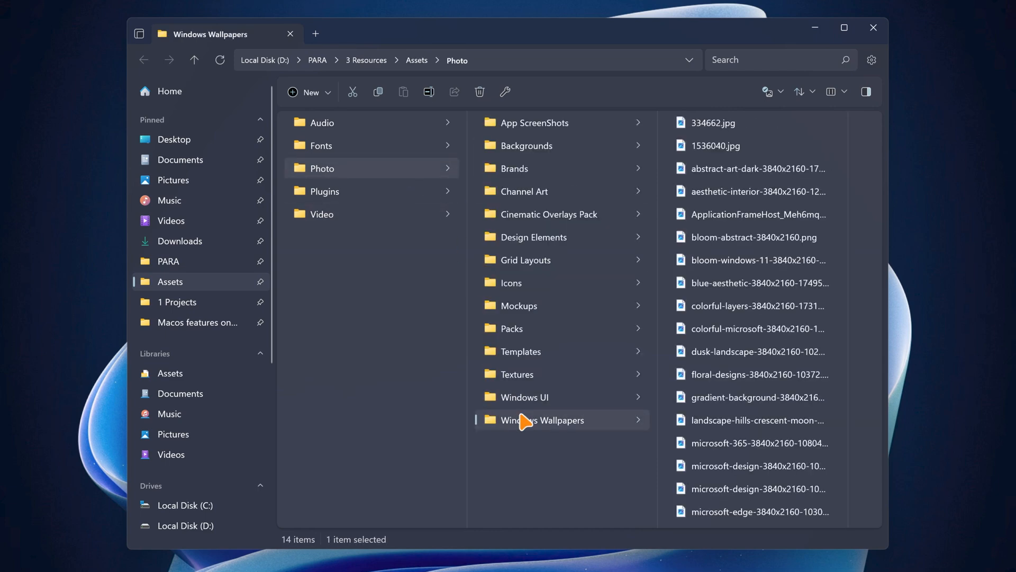
click(528, 145)
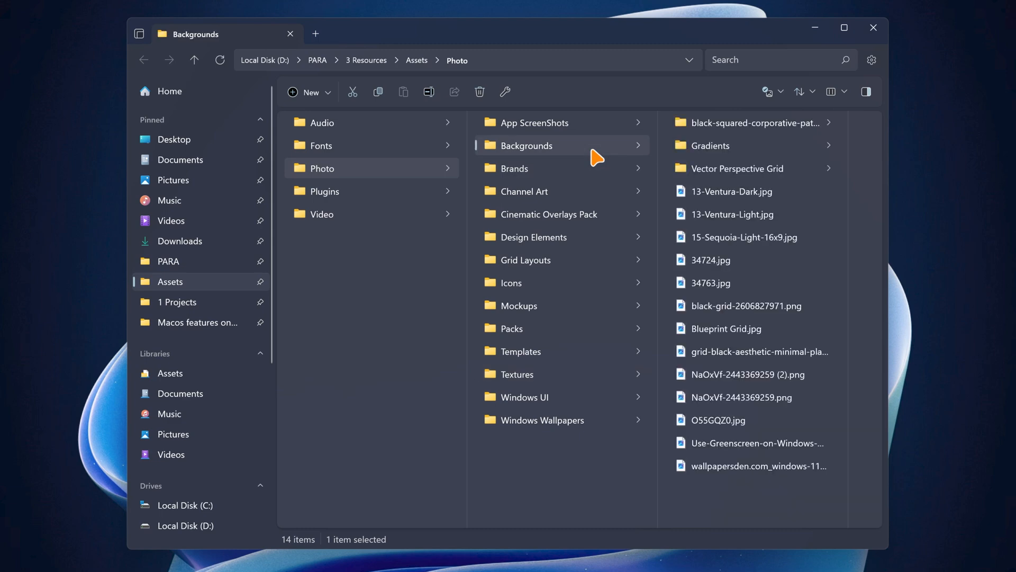
click(526, 145)
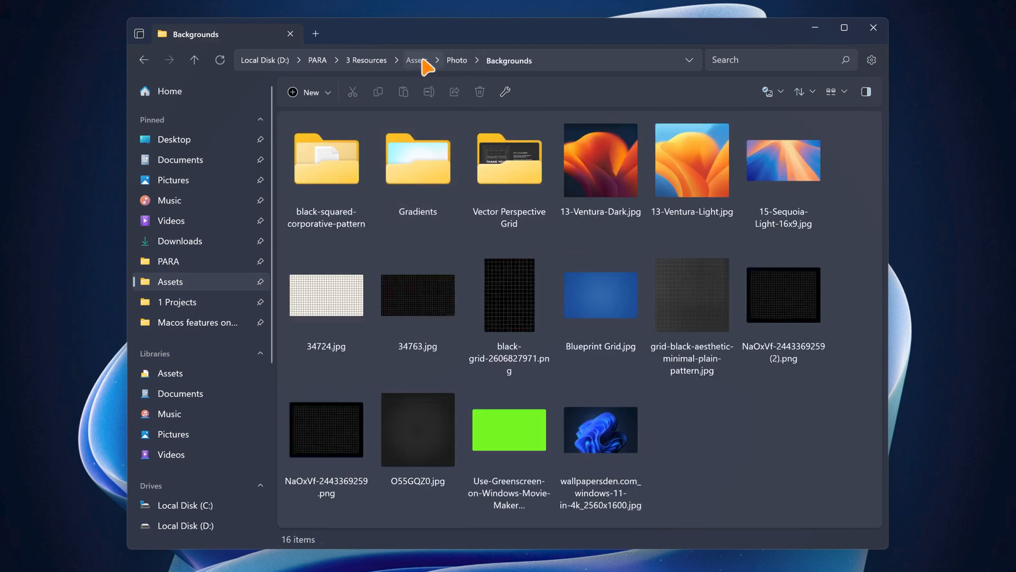
click(416, 59)
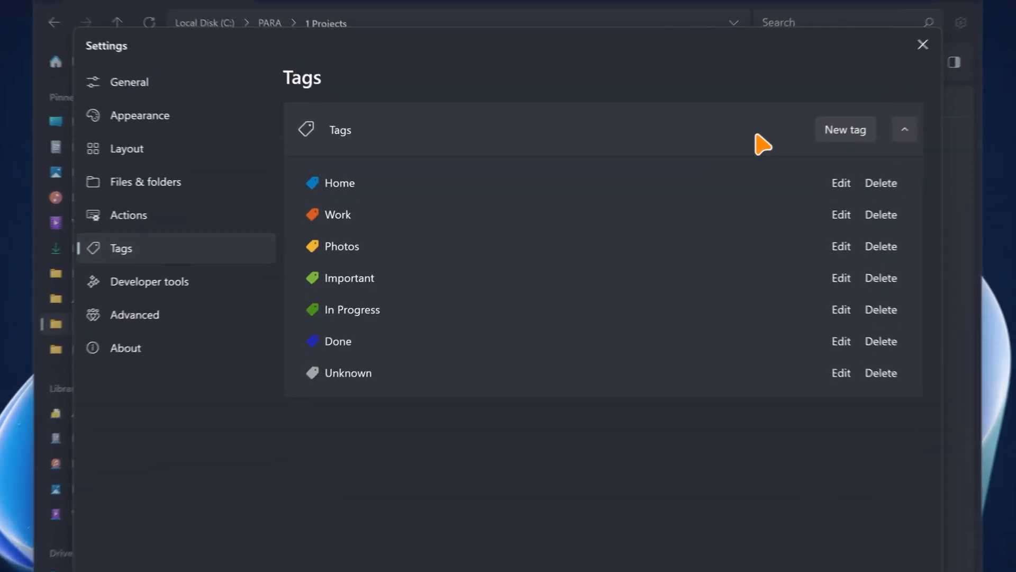
Create a tag named 'favo' in Files settings, then start a new smart folder.
text(favo)
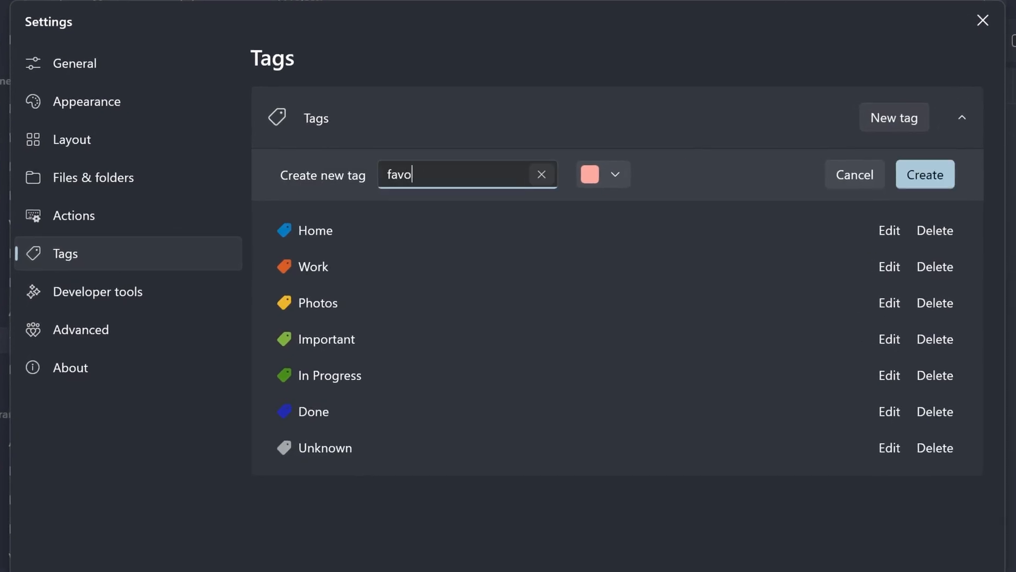
click(602, 174)
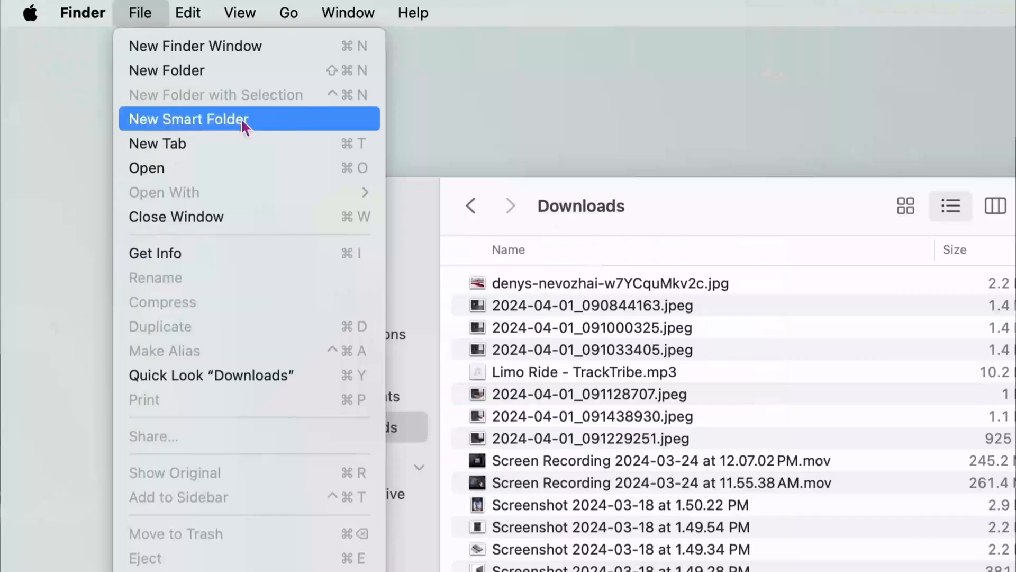
click(188, 119)
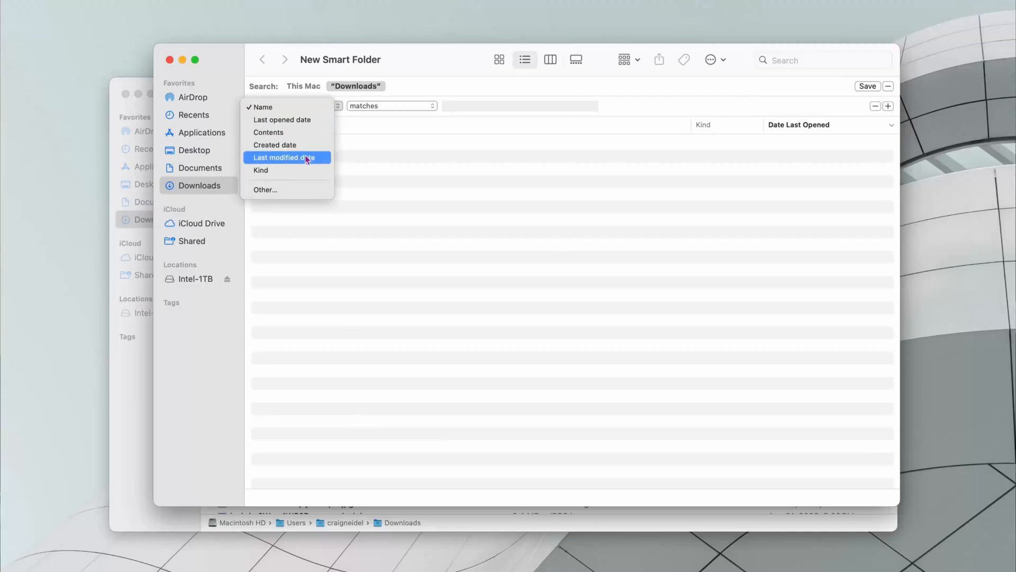
mouse_move(285, 119)
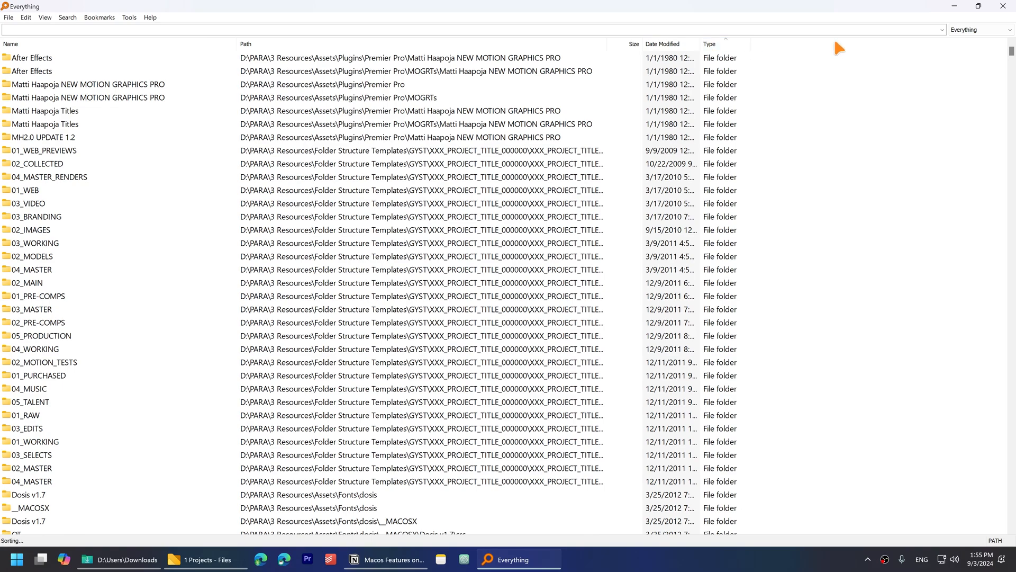
Add the current Everything search to bookmarks and open the Textures folder under Assets\Photo.
key(F6)
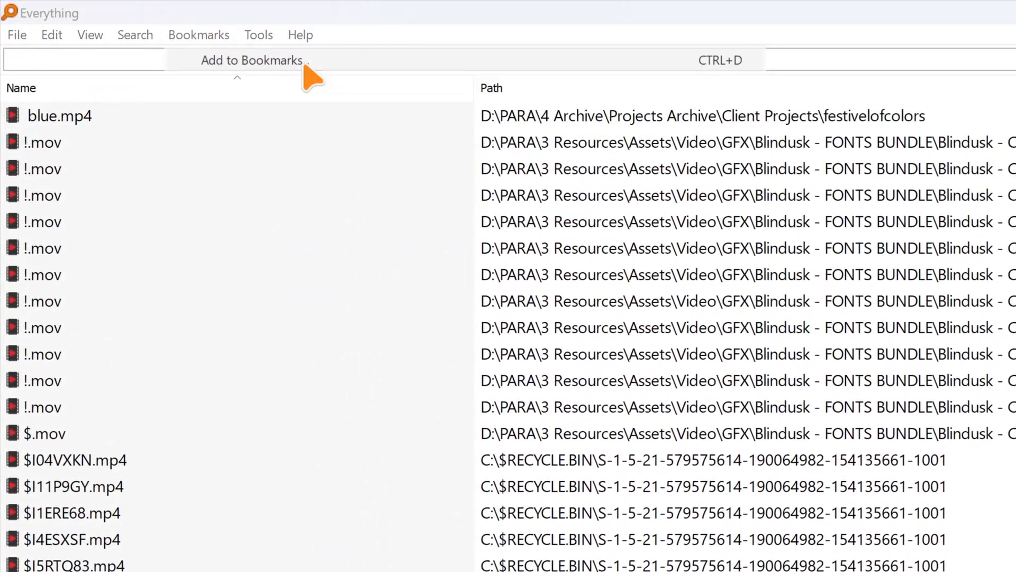
click(252, 60)
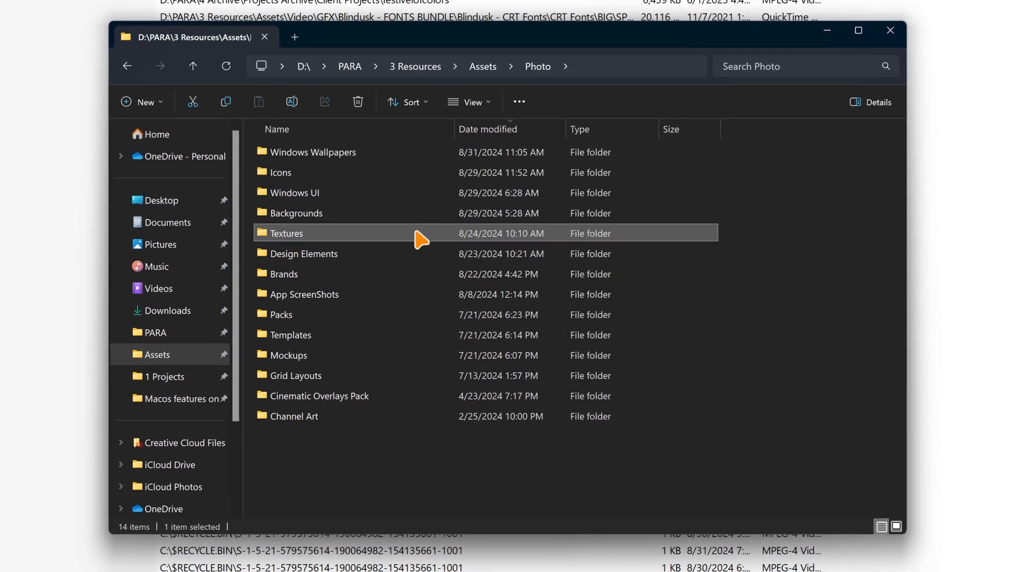
double_click(286, 233)
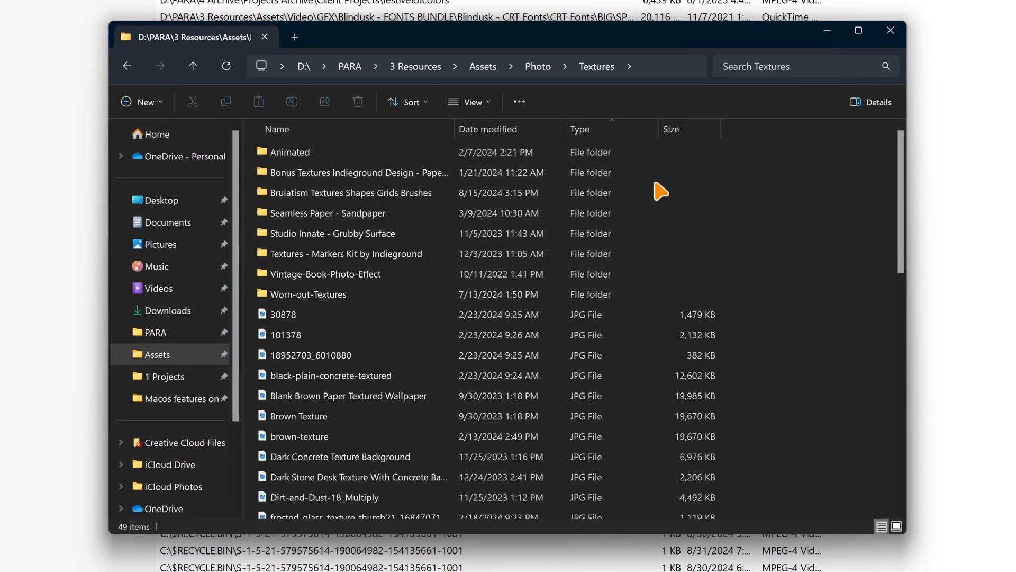
Open the Worn-out-Textures subfolder from the Textures folder list.
click(308, 294)
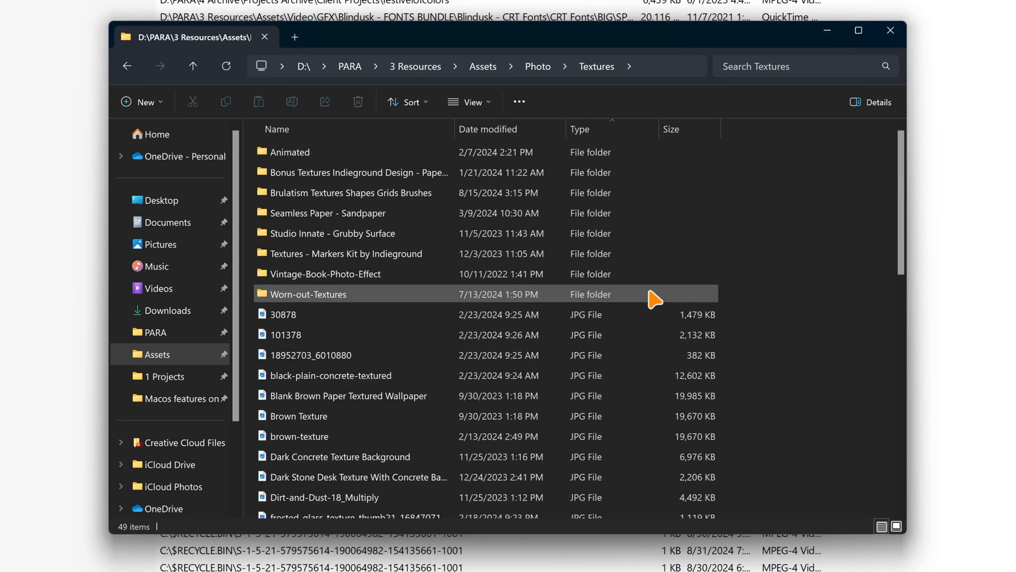
double_click(346, 254)
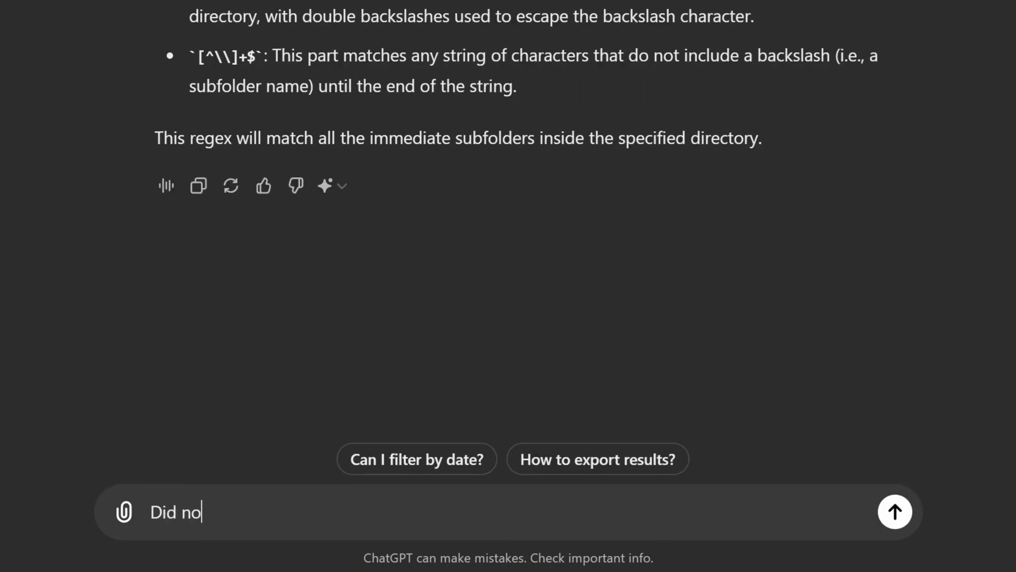
Continue in ChatGPT after reading its regex for matching a folder's immediate subfolders.
click(894, 511)
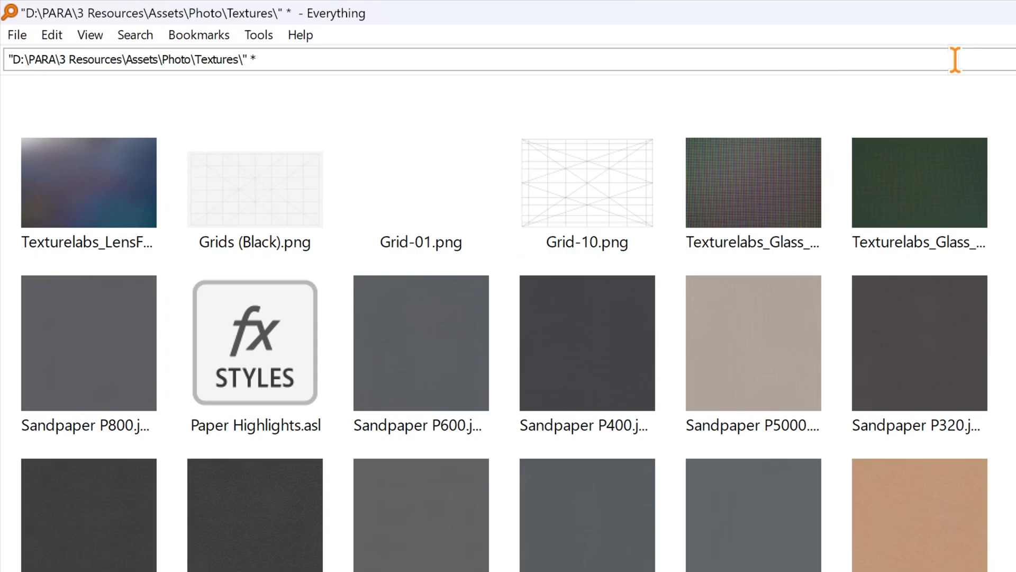
Show results as thumbnails and save a Textures bookmark with shortcut Ctrl+Shift+T.
click(944, 59)
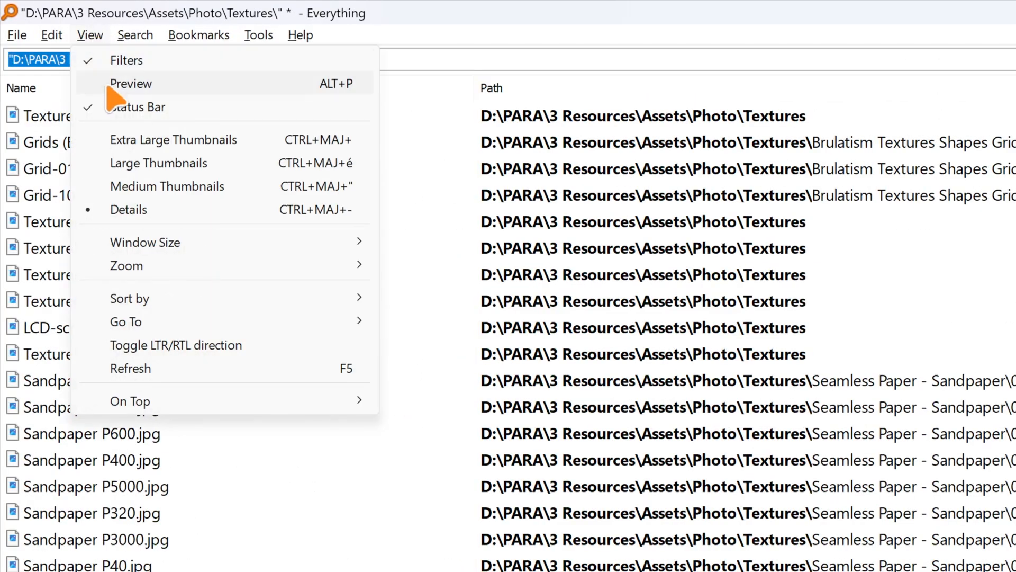
click(174, 139)
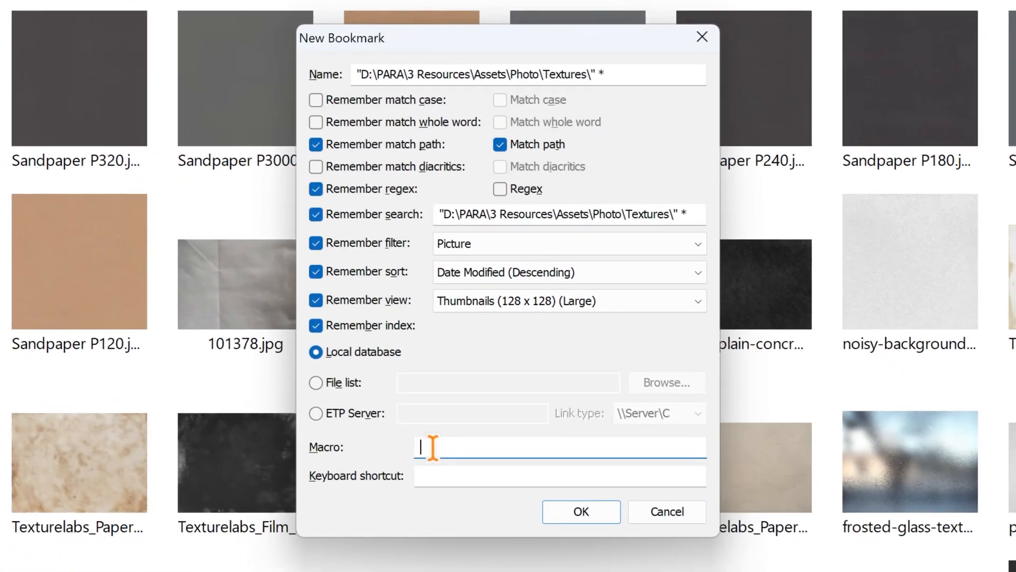
text(CTRL+MAJ+T)
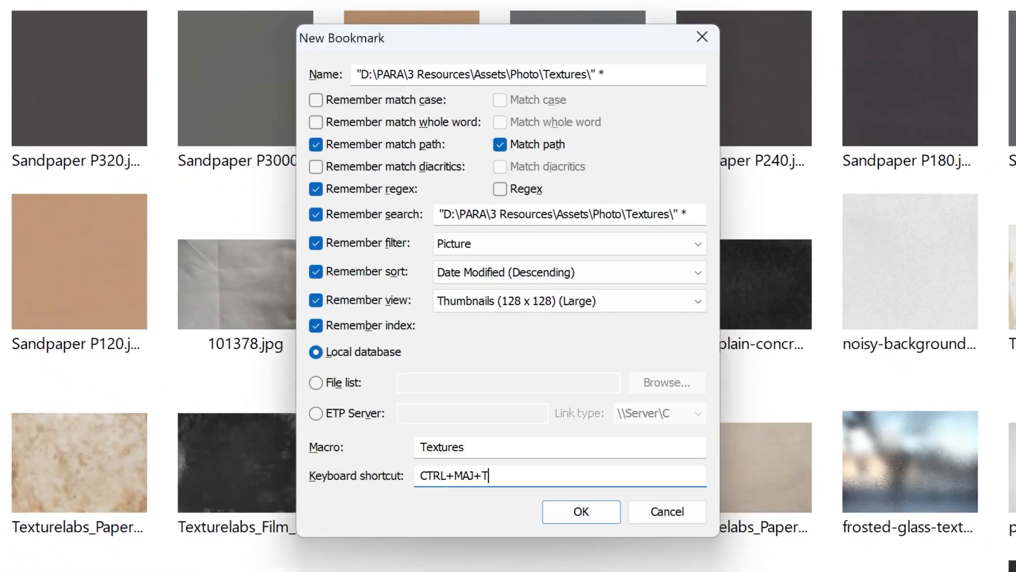
click(580, 511)
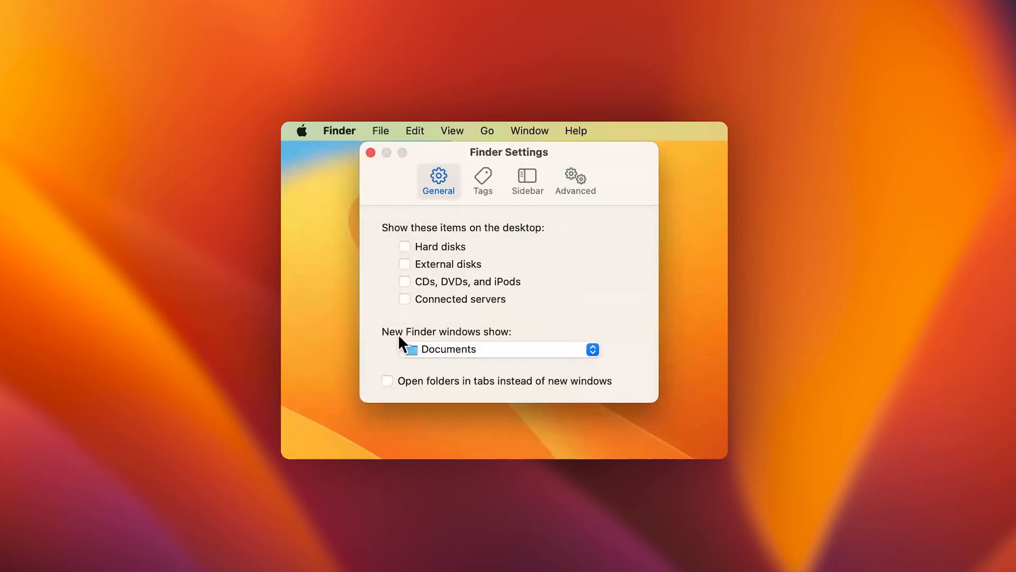
mouse_move(500, 345)
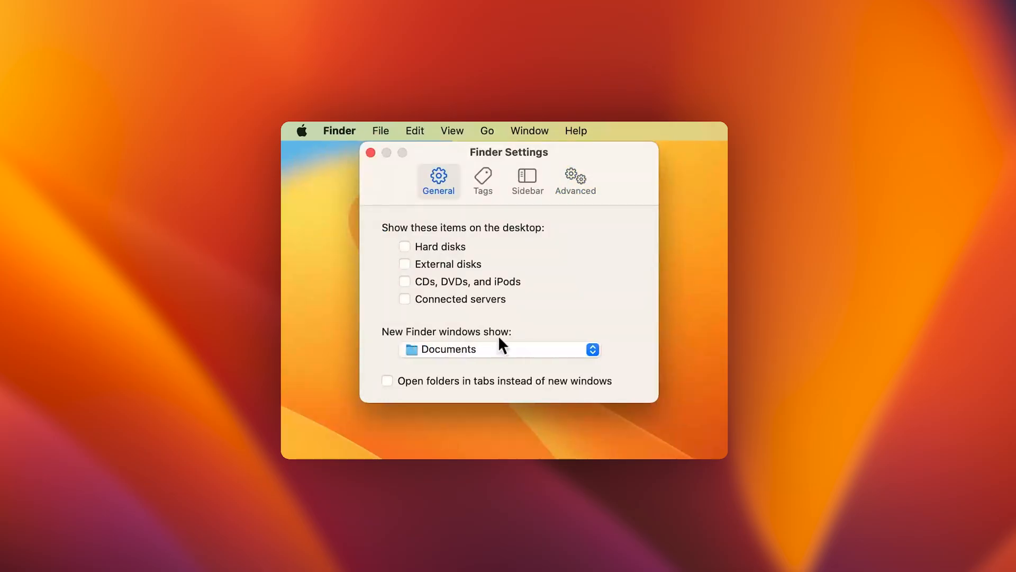
Expand the 'New Finder windows show' dropdown, currently set to Documents.
click(499, 348)
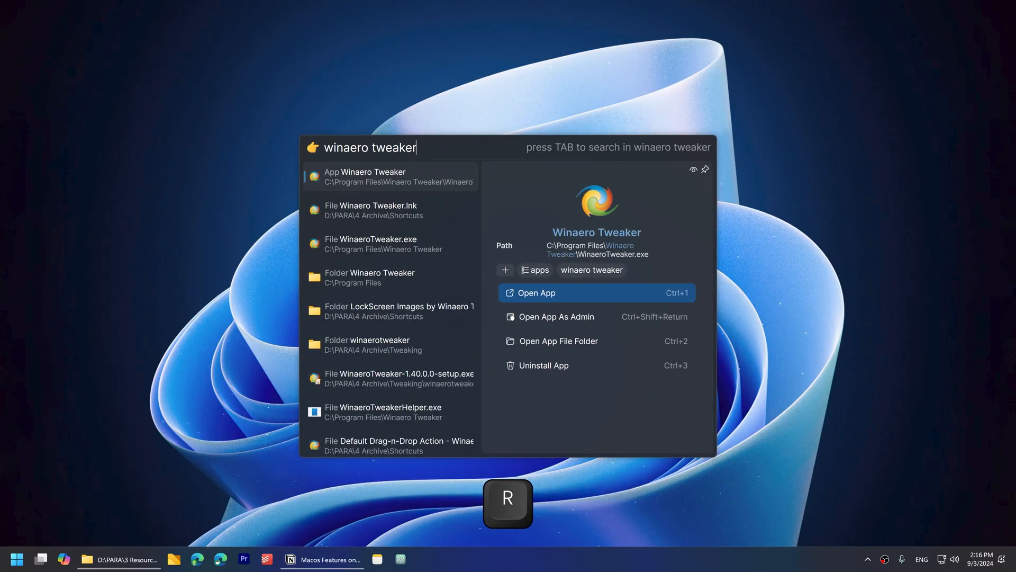
Launch Winaero Tweaker and set File Explorer's starting folder to Downloads.
click(534, 292)
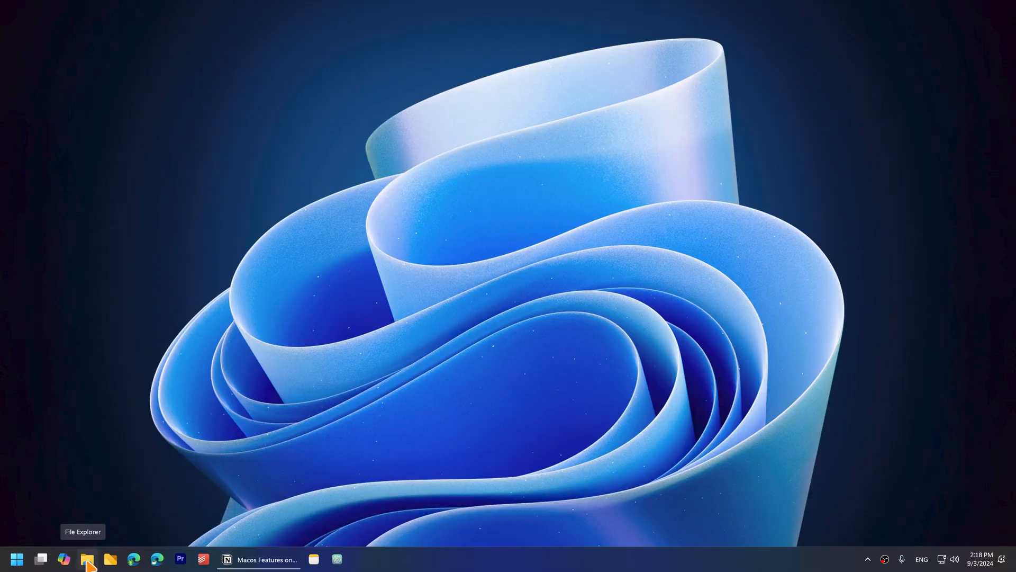
click(87, 559)
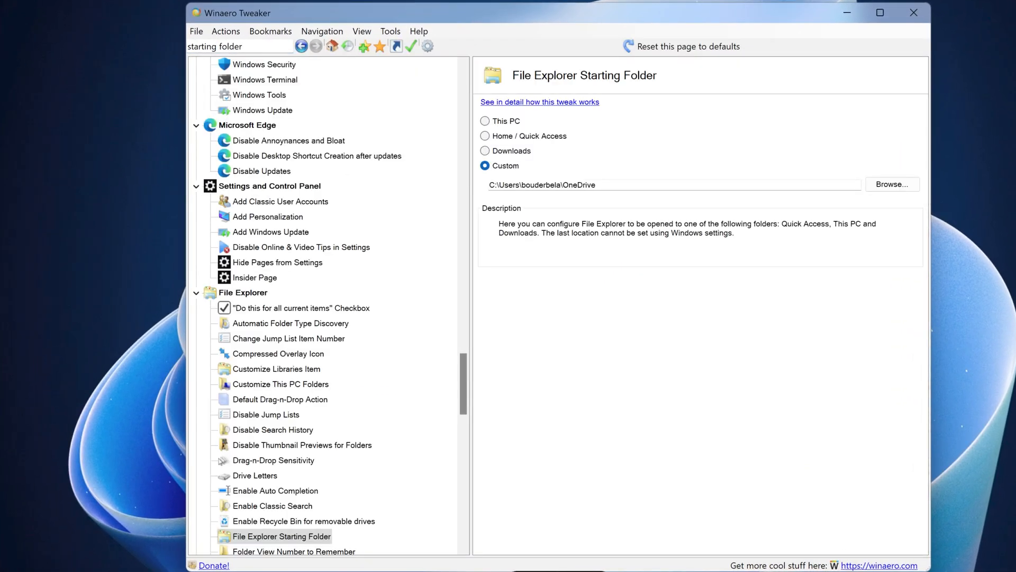
click(484, 150)
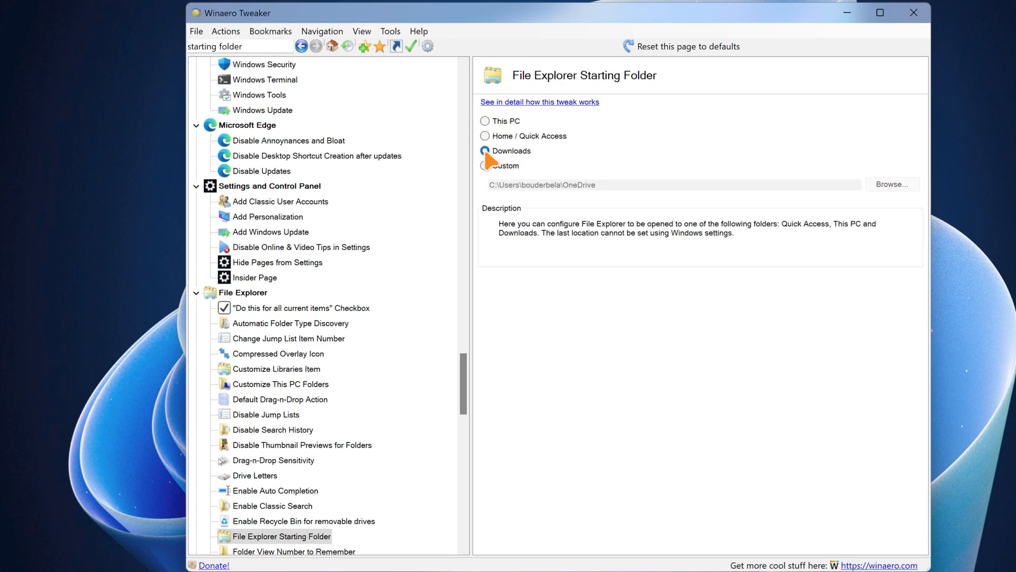
click(485, 166)
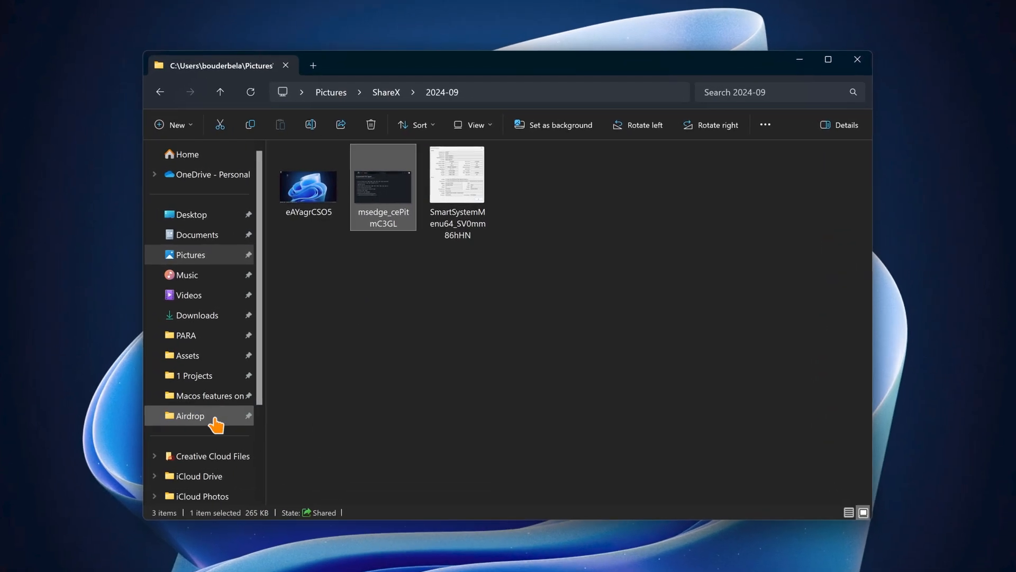
Jump to the pinned Airdrop folder from the ShareX 2024-09 screenshots.
click(188, 415)
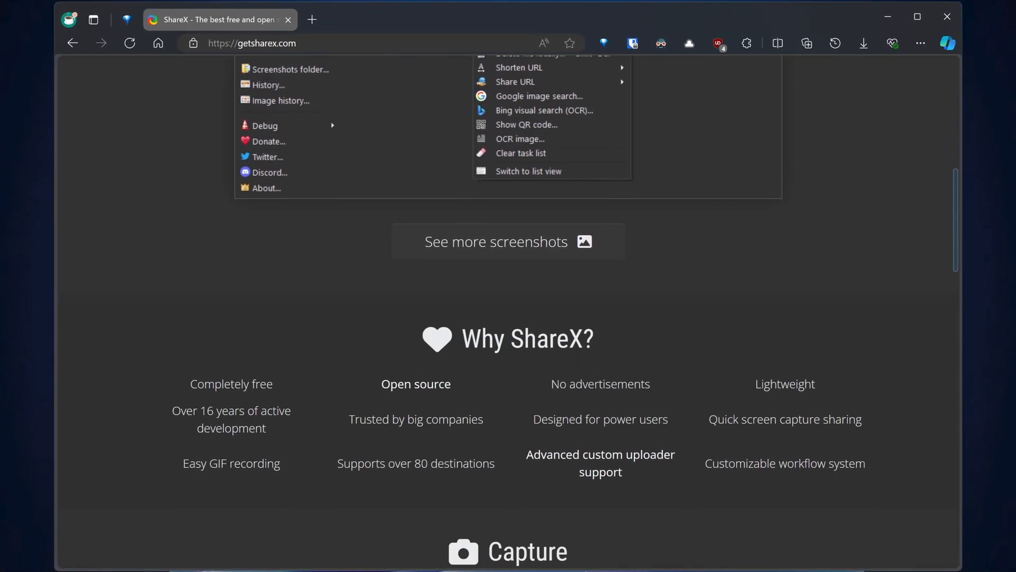
Scroll the ShareX site down to its capture methods and after-capture tasks.
scroll(down, 3)
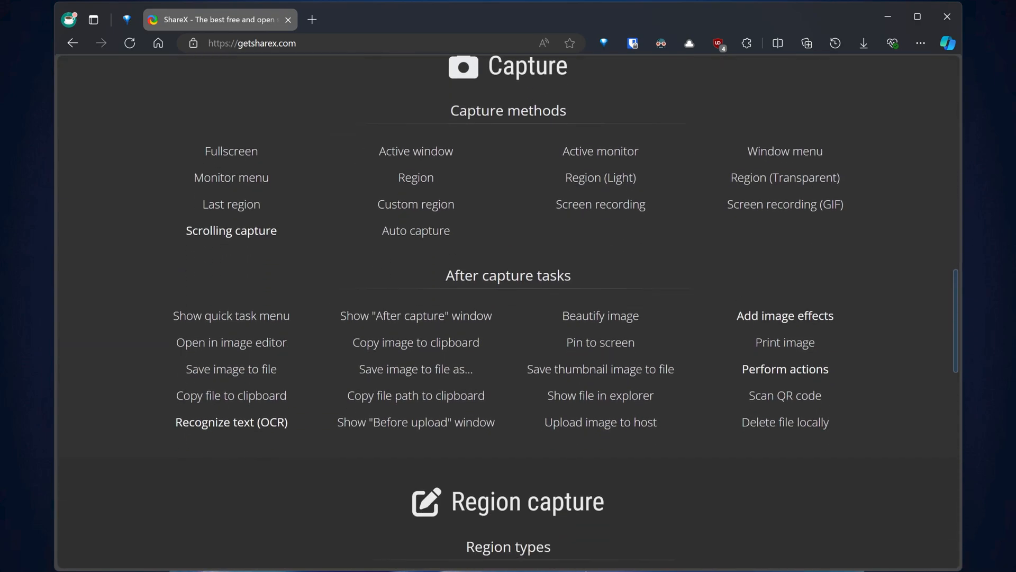
click(152, 236)
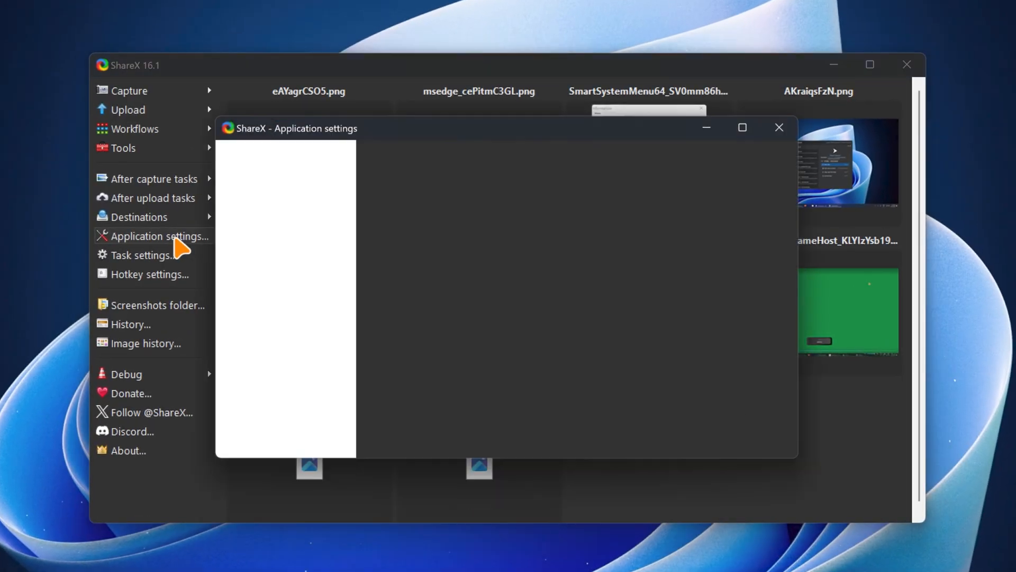
Browse ShareX's Integration settings, then pick an annotation colour in the image editor.
click(154, 236)
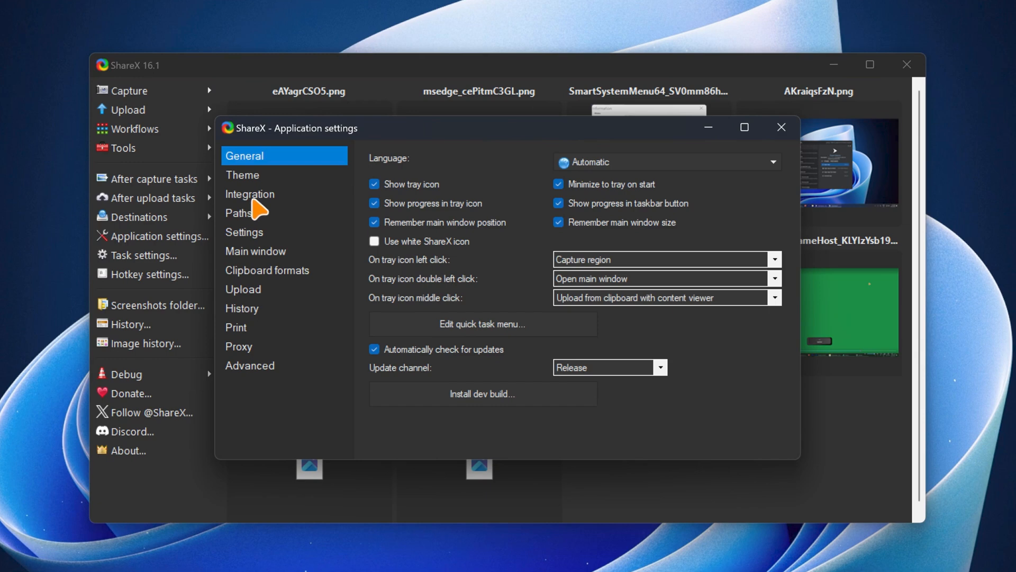
click(249, 194)
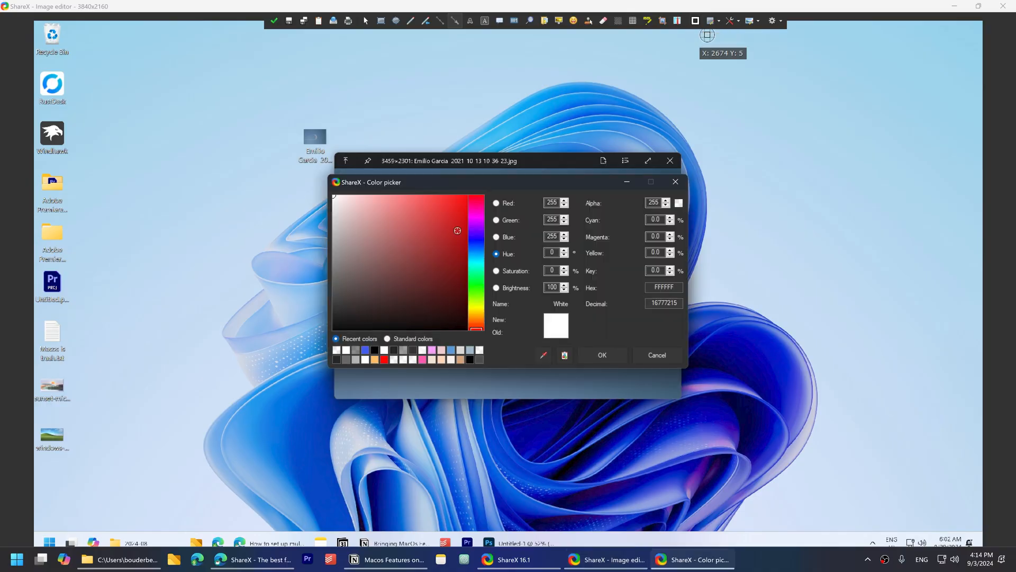
click(656, 354)
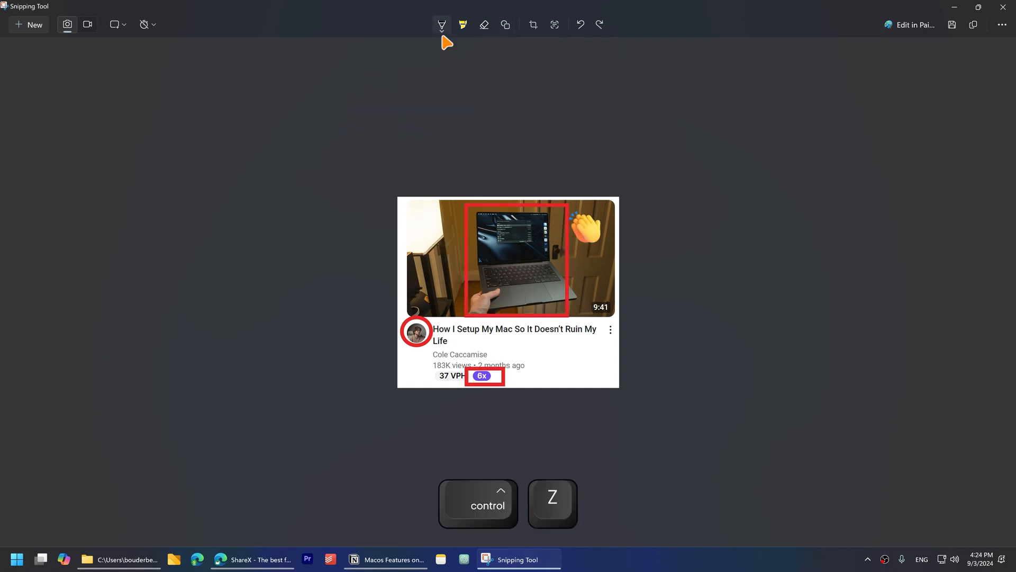
Use Snipping Tool's pen on the thumbnail, then begin editing the coffee photo in Photos.
click(463, 24)
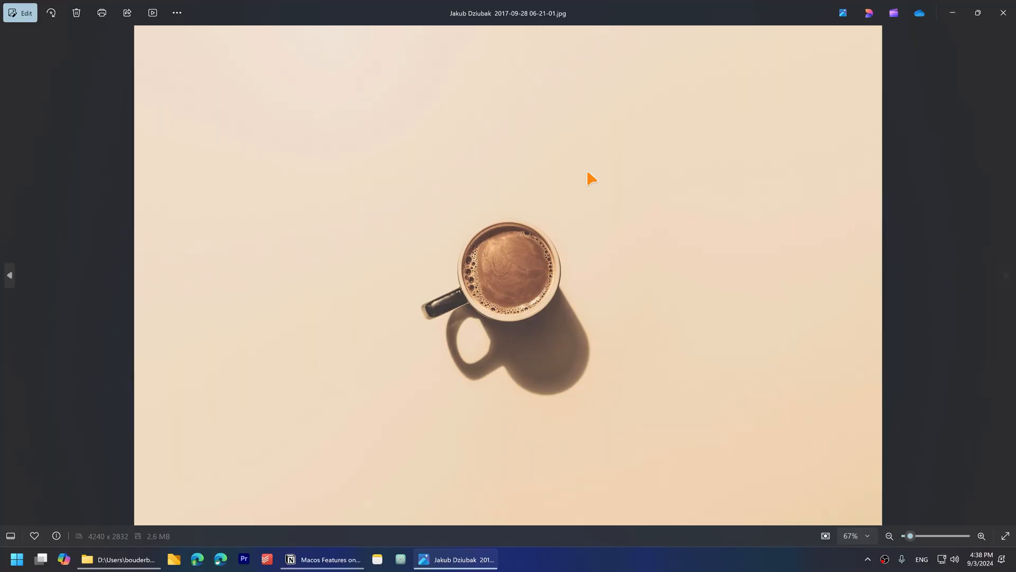
click(21, 12)
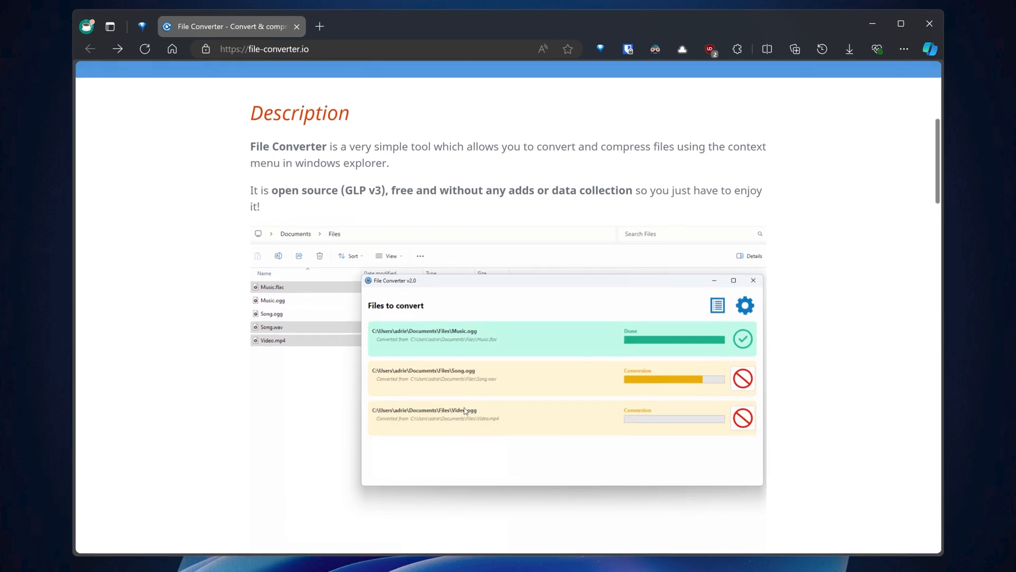
Scroll file-converter.io down to its Description of context-menu conversion.
scroll(down, 3)
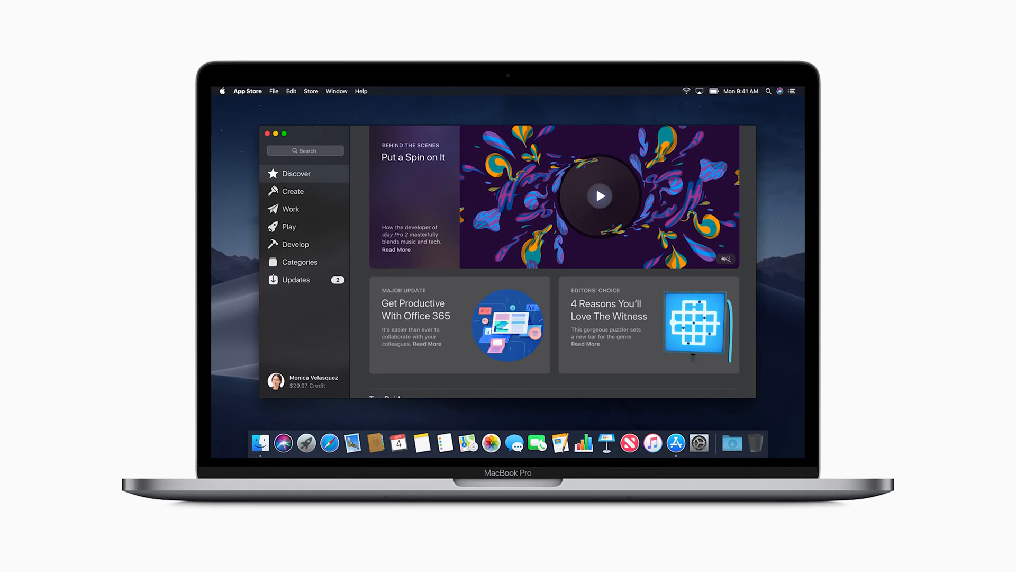
click(291, 209)
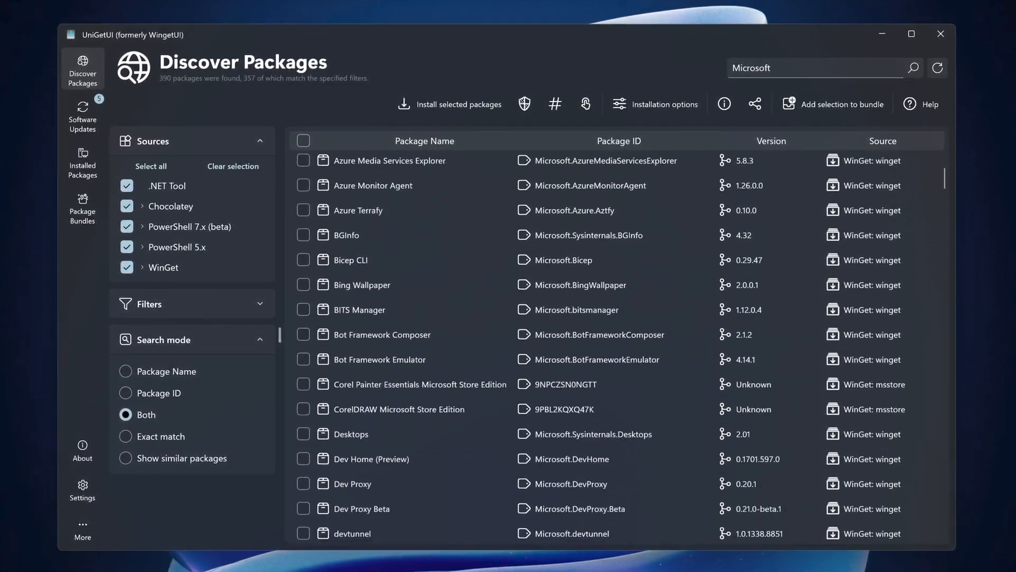
Search the Discover Packages catalogue for 'Fi'.
text(Fi)
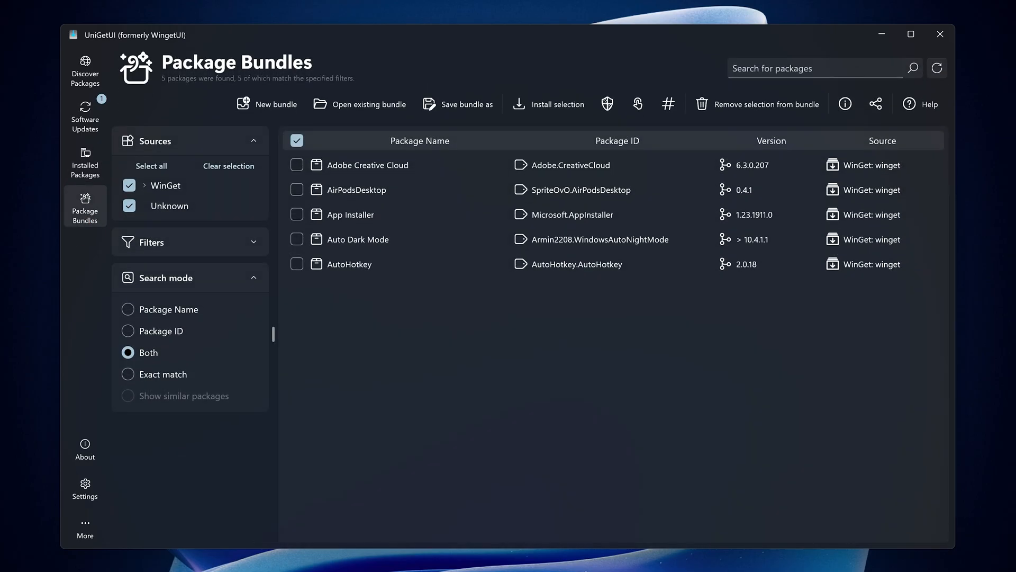
Select all five bundle packages, install them and save the bundle to a file.
click(297, 140)
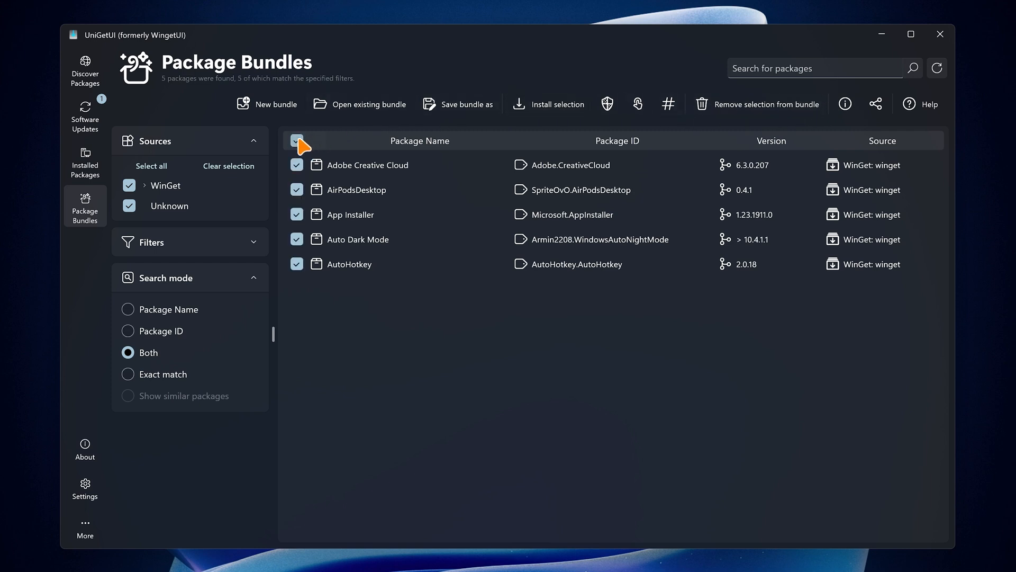
click(296, 140)
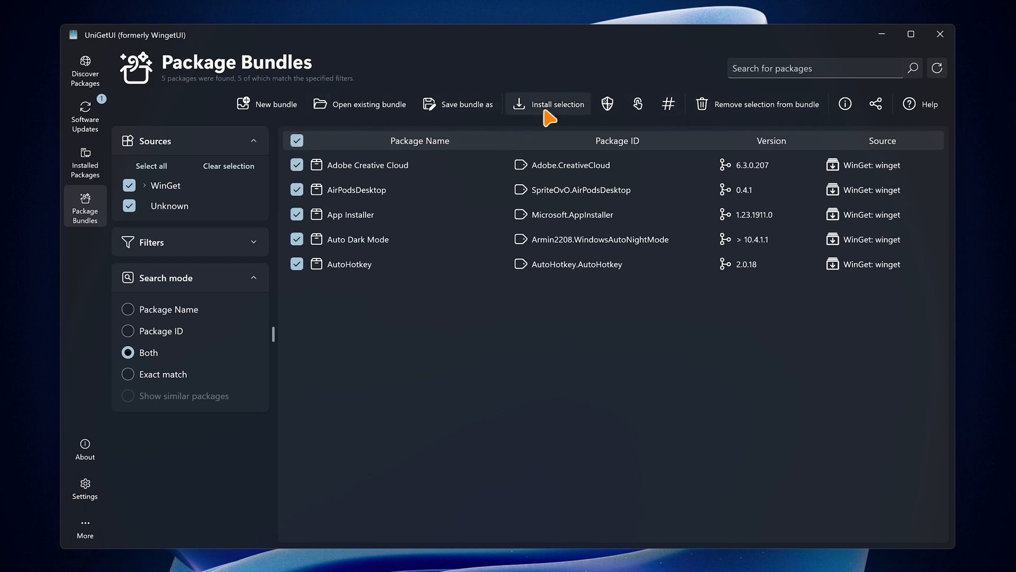
click(548, 104)
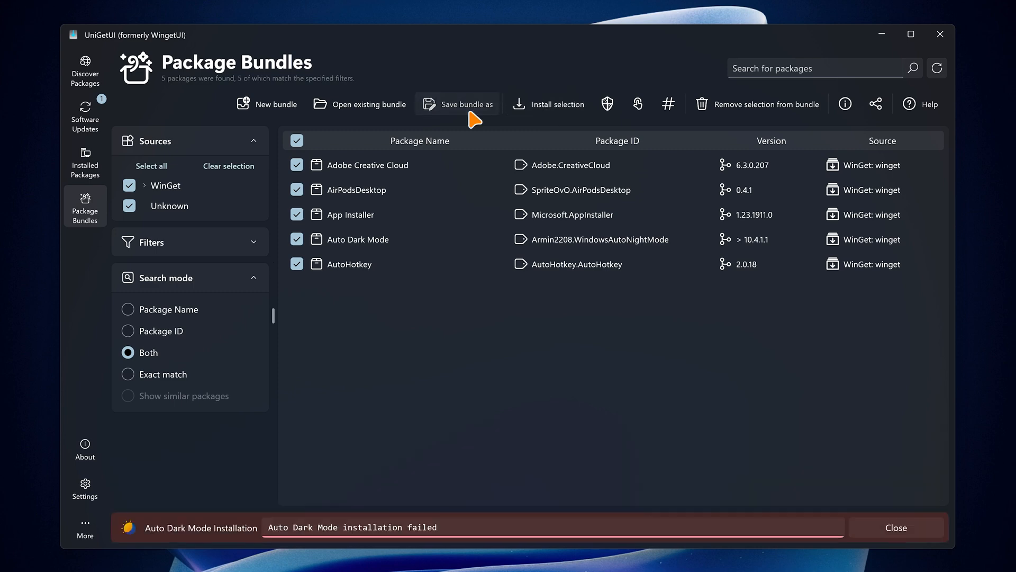
click(465, 104)
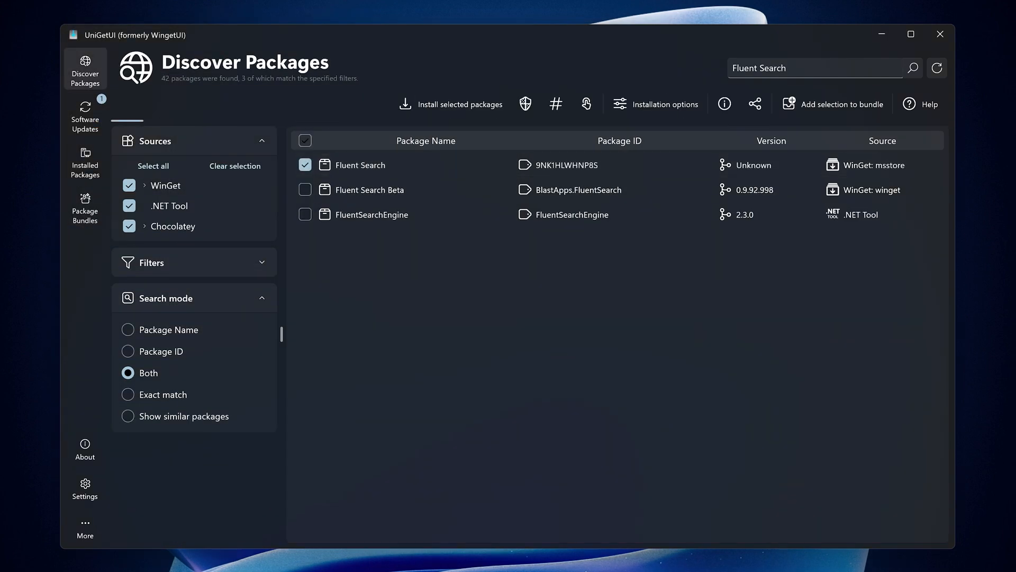
Add Fluent Search to a new bundle and view it in Package Bundles.
click(85, 207)
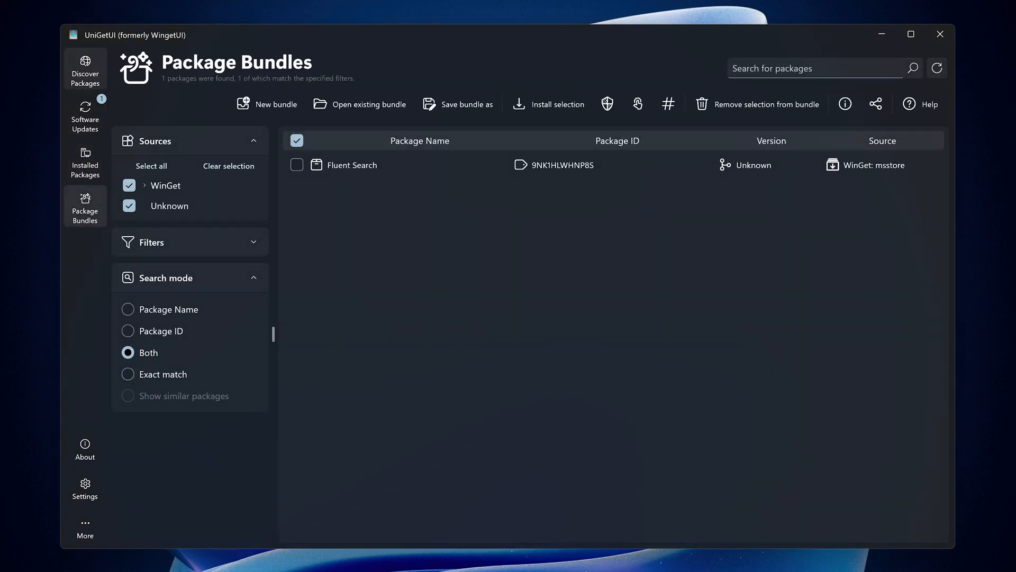
click(465, 104)
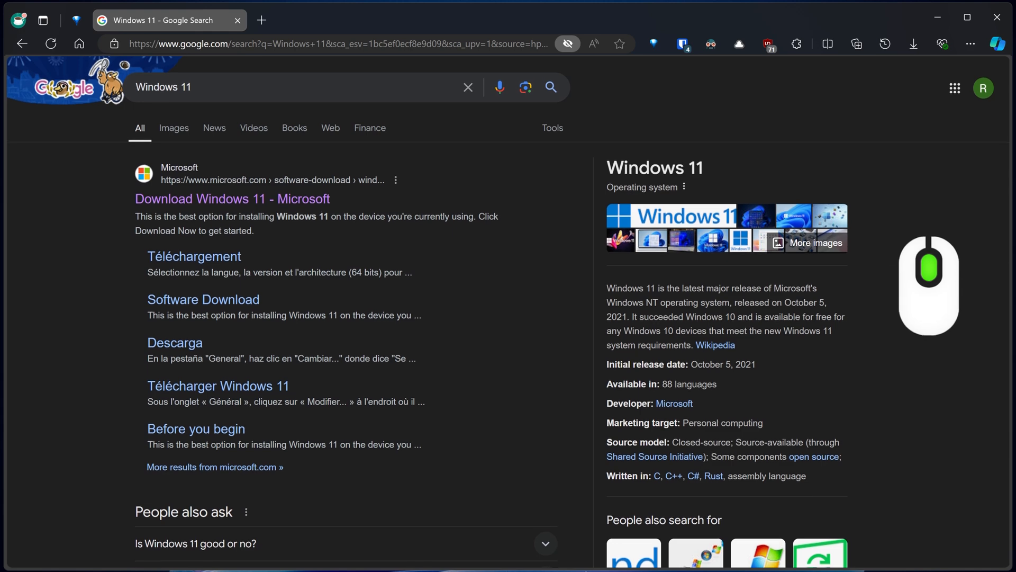
Scroll down Google's 'Windows 11' search results in Edge.
scroll(down, 3)
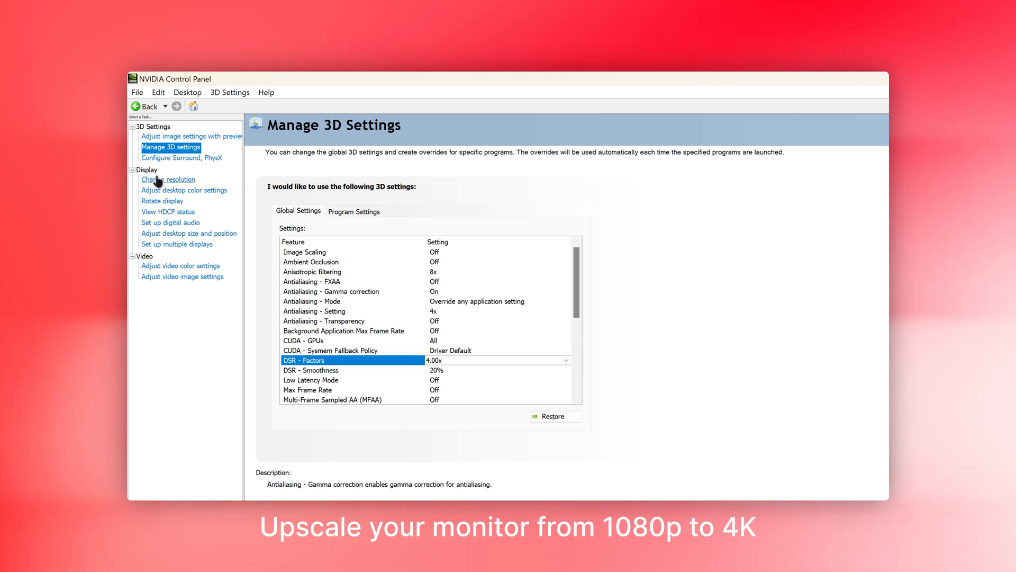
Choose the 3840 × 2160 (4.00x) DSR resolution at 144Hz refresh rate.
click(168, 179)
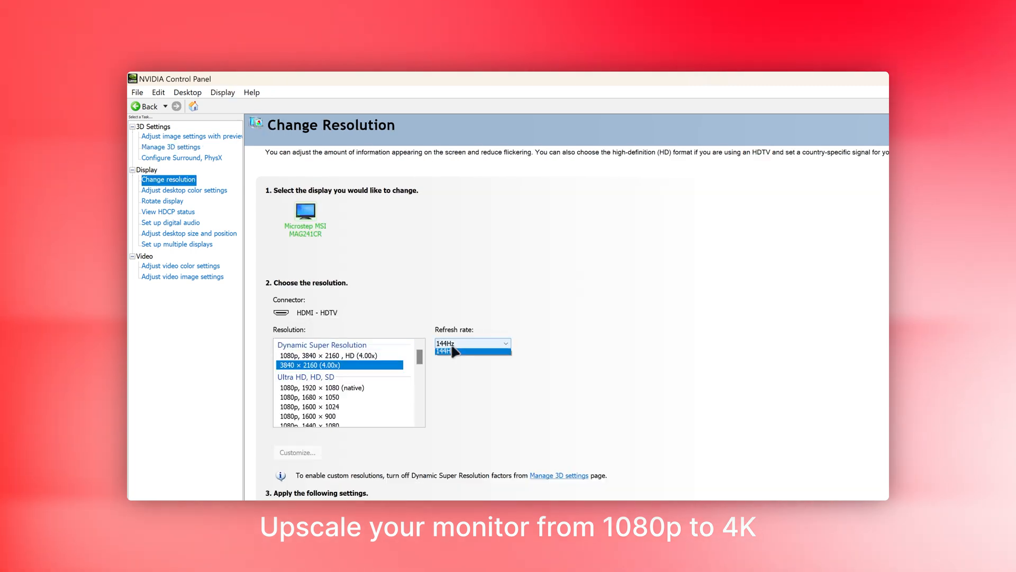
click(170, 147)
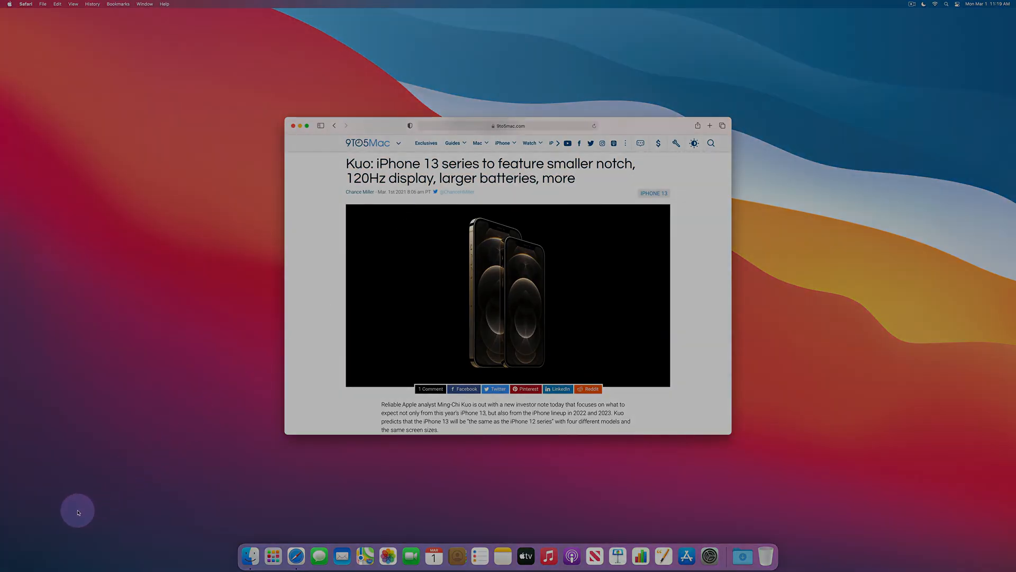
View the 9to5Mac iPhone 13 series article in Safari.
click(300, 126)
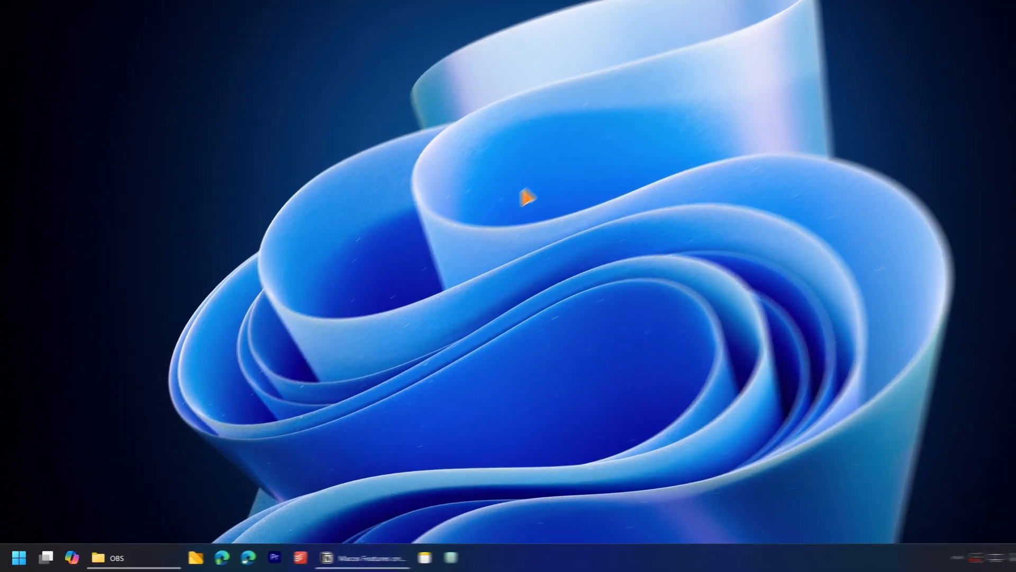
Show File Explorer's Home view, then hide all windows with Win+D.
click(20, 556)
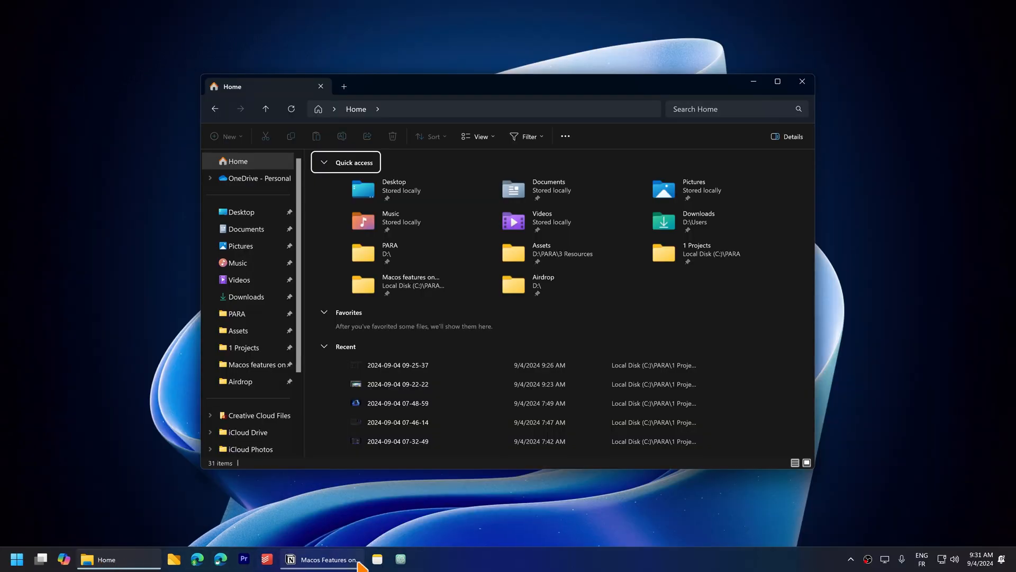
key(Win+D)
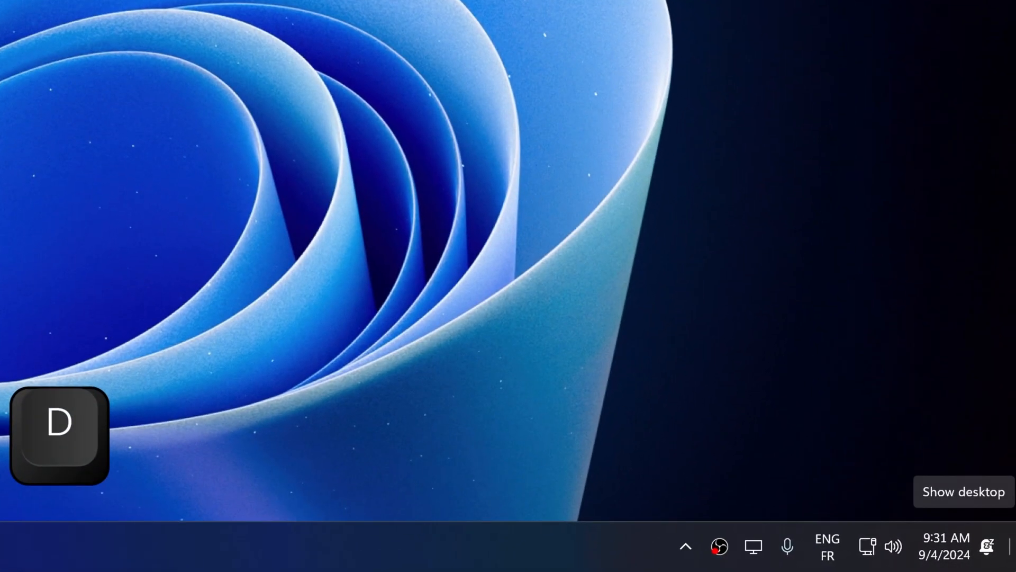